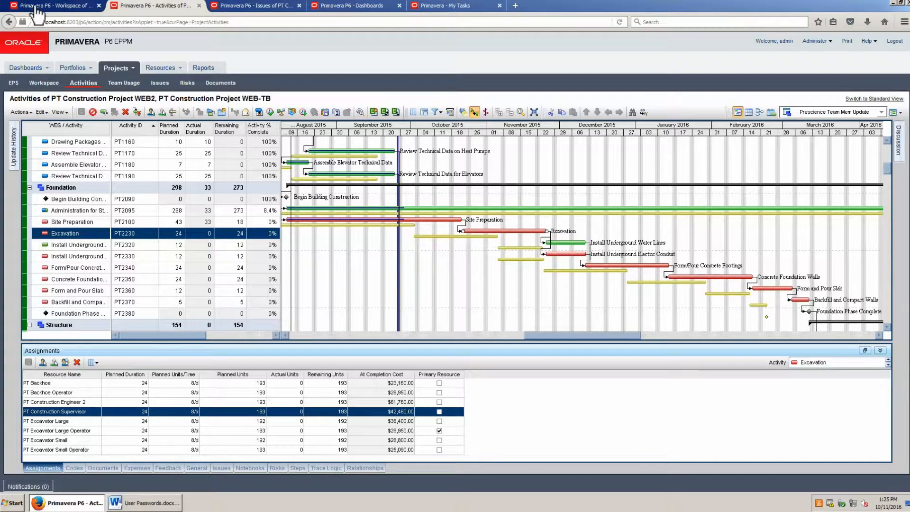
mouse_move(108, 239)
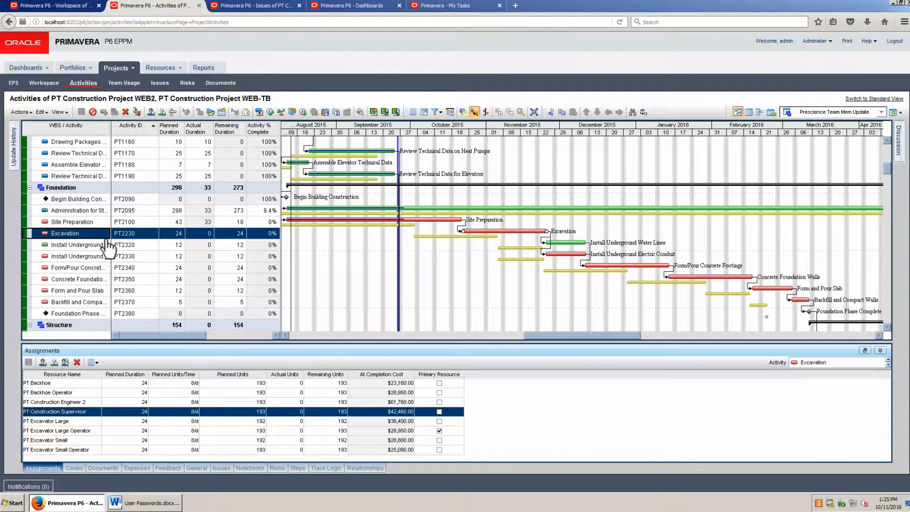
mouse_move(663, 230)
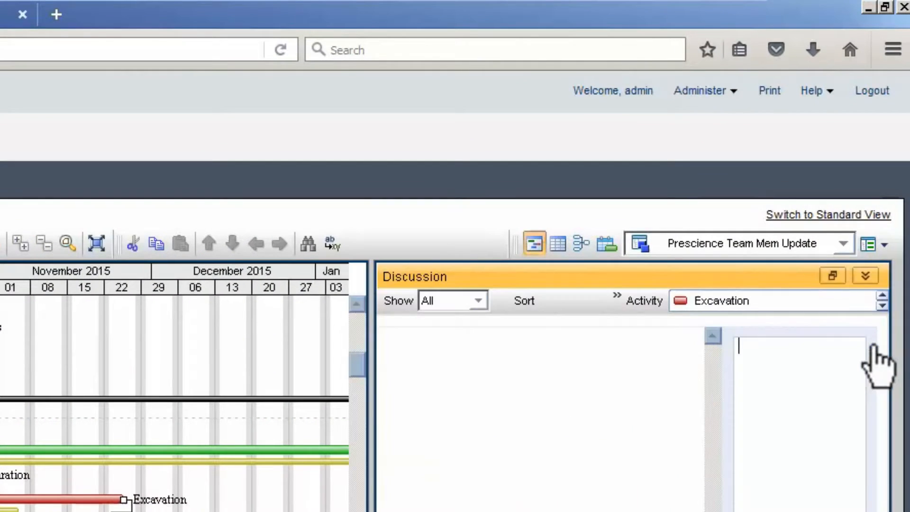
mouse_move(779, 392)
type("Gordon, The site prep team have discovered a large granate plate on the site. I will raise an issue for you to manage this.")
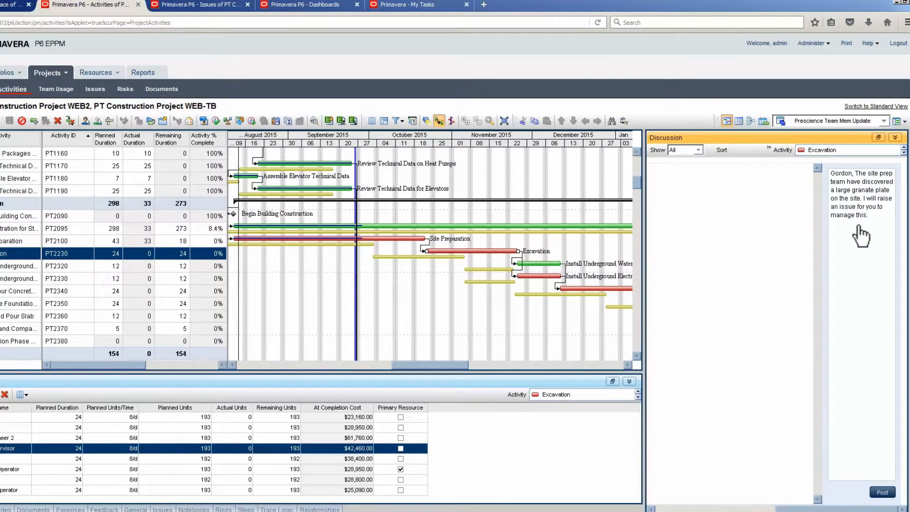
mouse_move(882, 491)
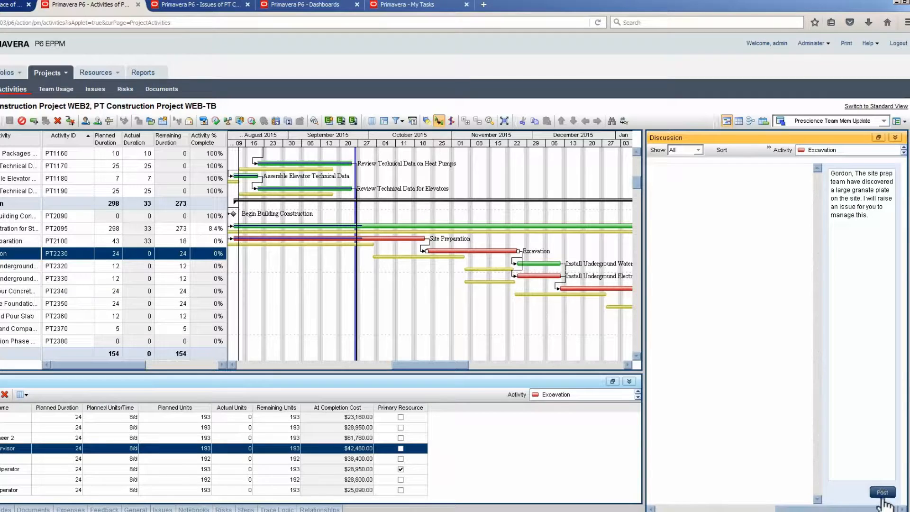
Step: Post a comment on the Excavation activity about the granite plate discovered during site prep
left_click(882, 491)
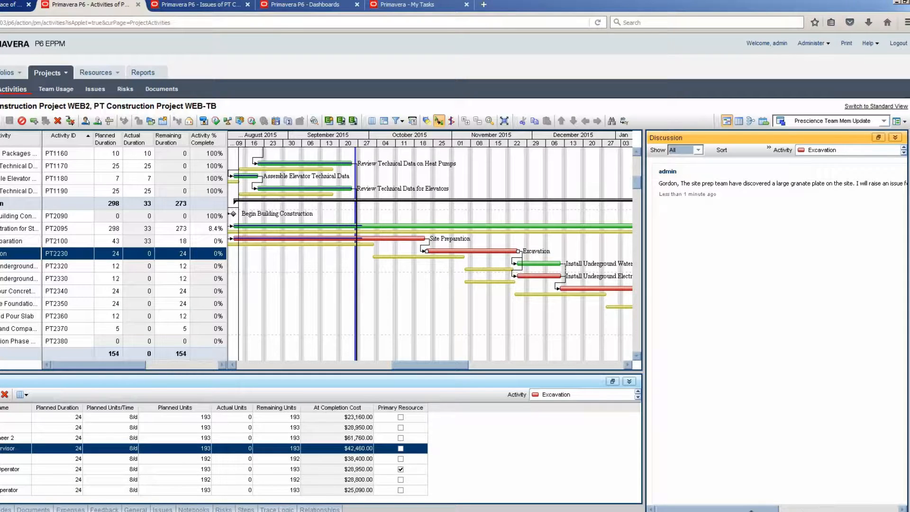
mouse_move(494, 372)
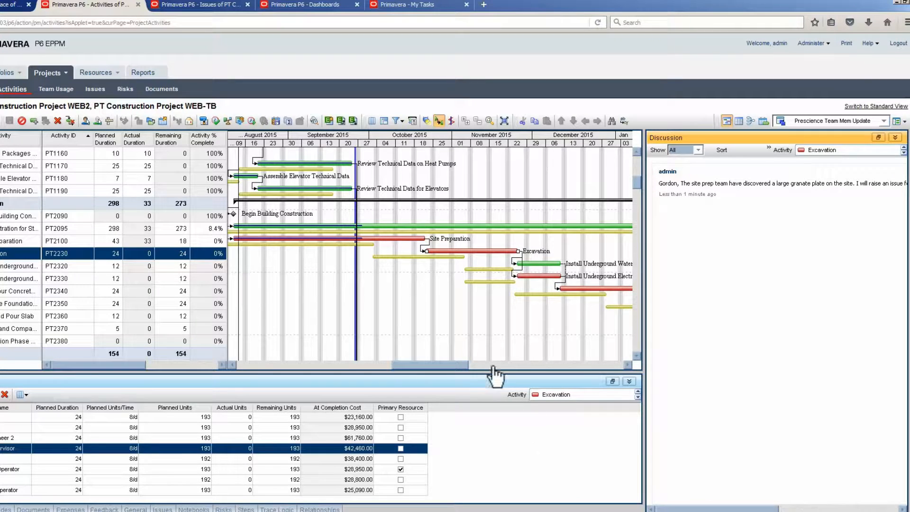
Step: As team member, reply on the Excavation discussion that work starts after talking to the team
left_click(412, 5)
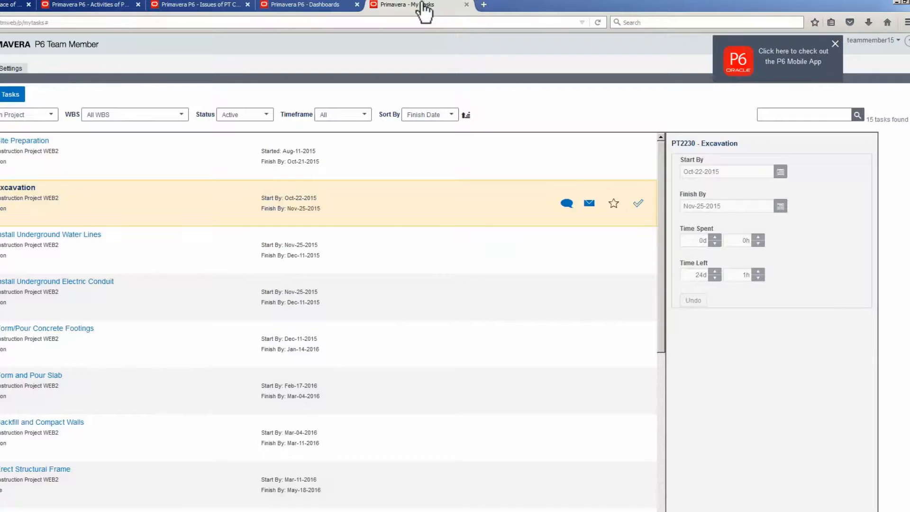
mouse_move(531, 61)
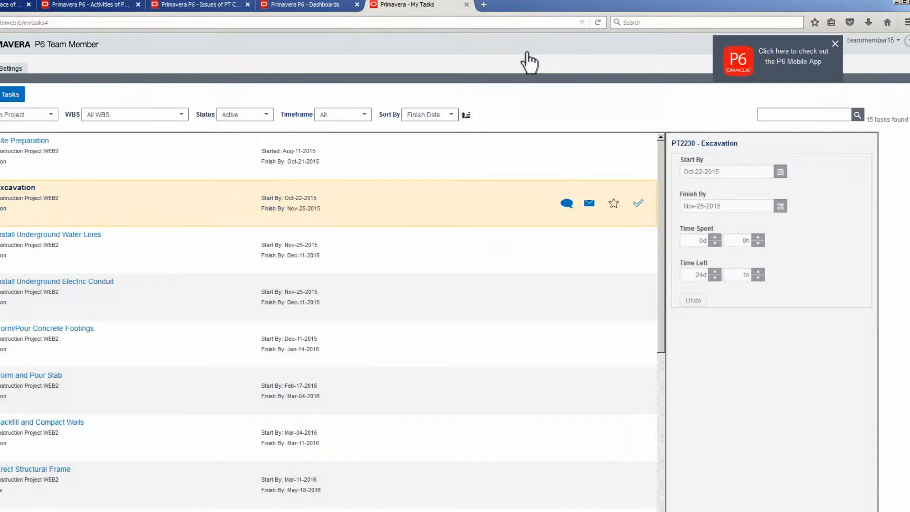
left_click(566, 203)
type("Nora, I will start work on this as soon as I speak to the team.")
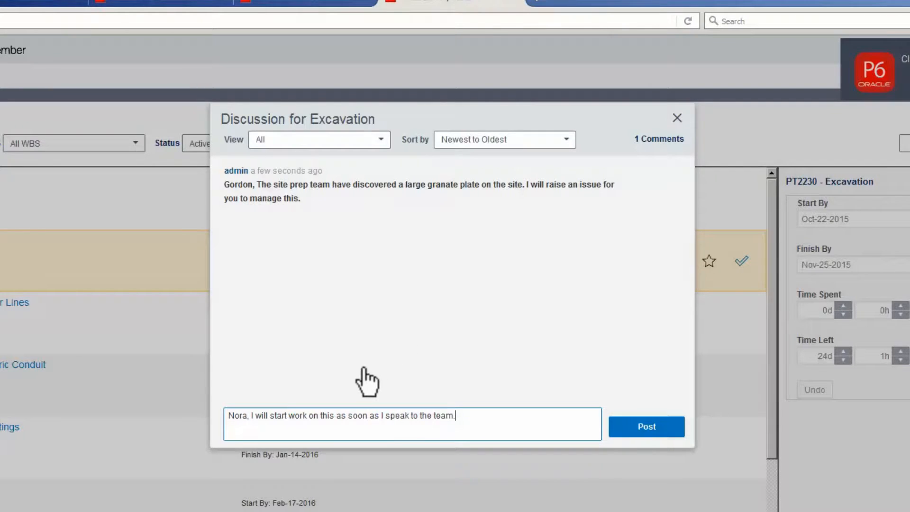
mouse_move(558, 432)
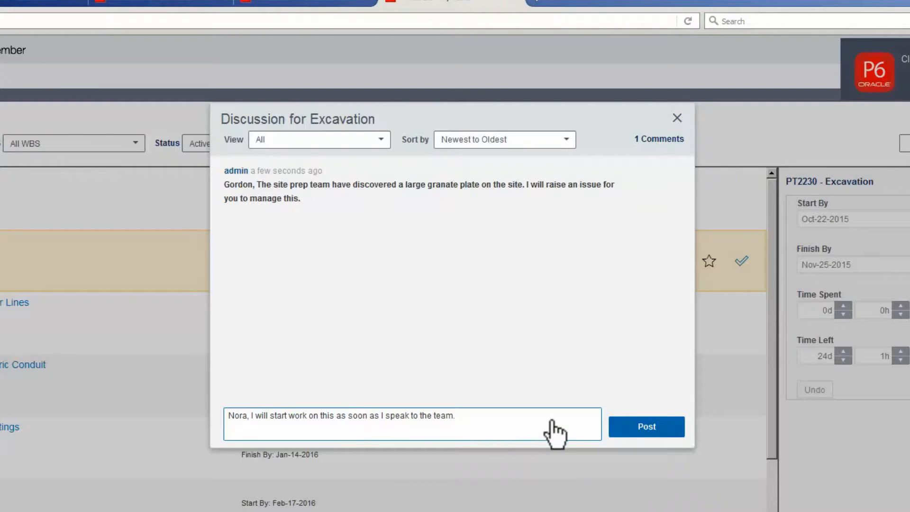
left_click(645, 426)
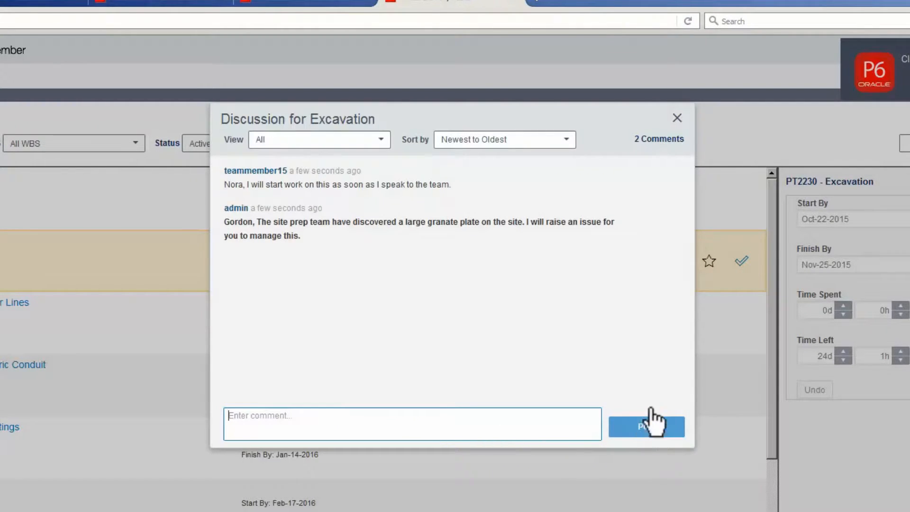
left_click(677, 118)
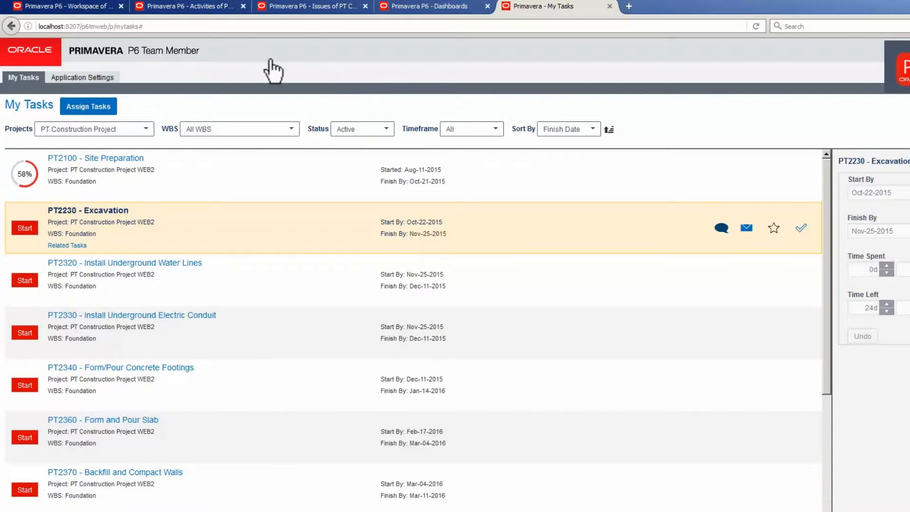
Step: Add a new issue and pick the PT Construction form under PT Construction Project WEB2
left_click(187, 6)
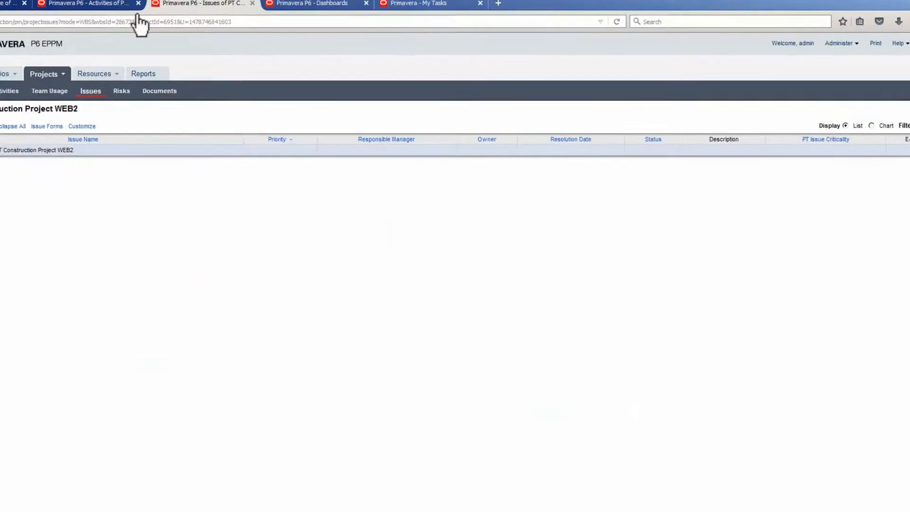
left_click(46, 126)
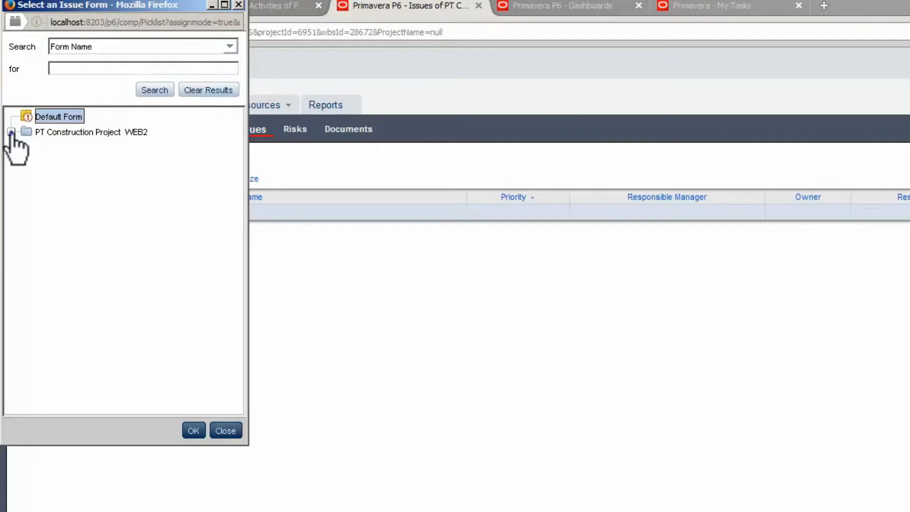
left_click(10, 132)
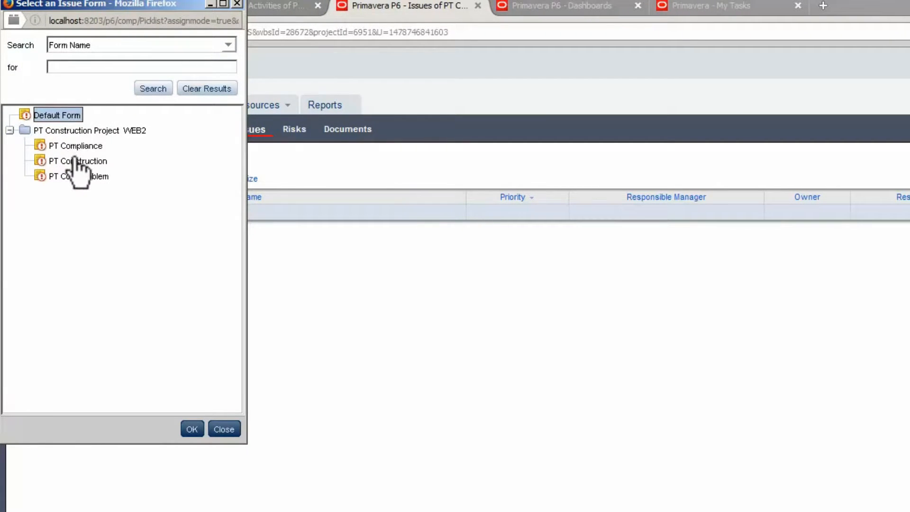
left_click(78, 160)
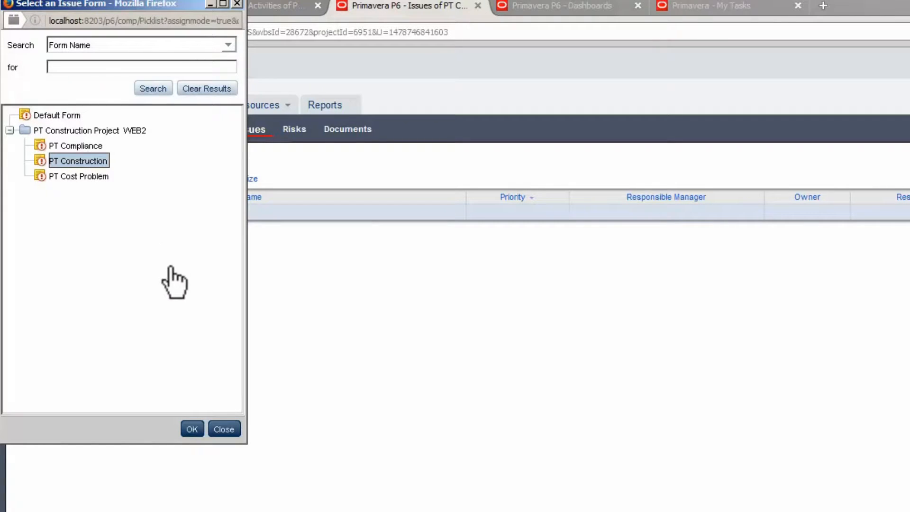
Step: Name the issue 'Granate Plate Removal' and link it to Foundation's Excavation activity
left_click(191, 429)
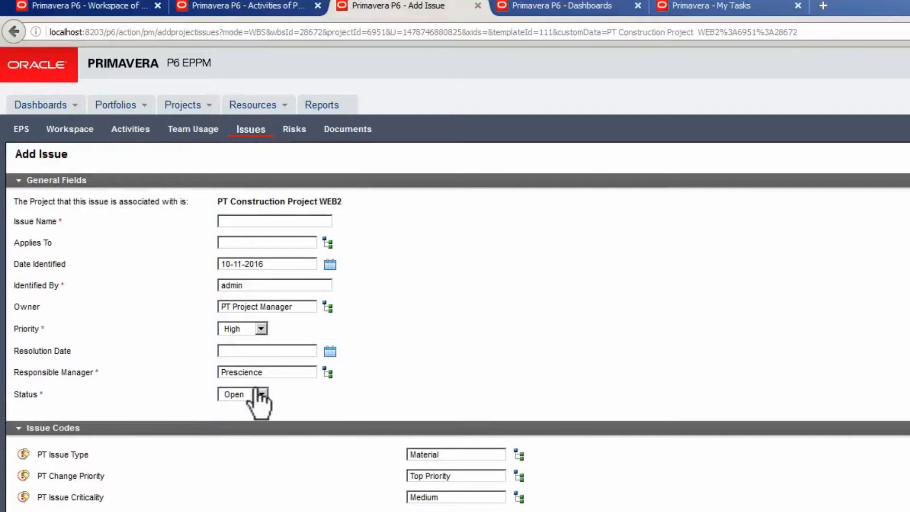
type("Granate Plate Removal")
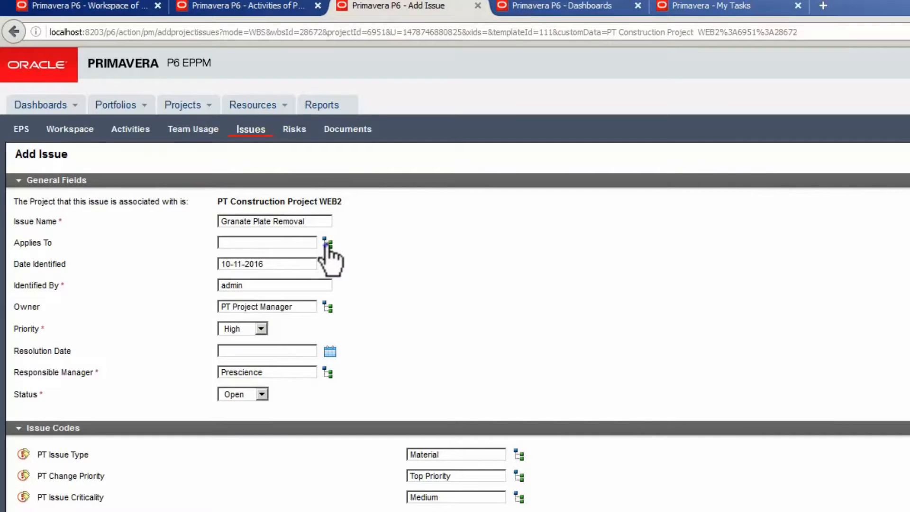
left_click(325, 242)
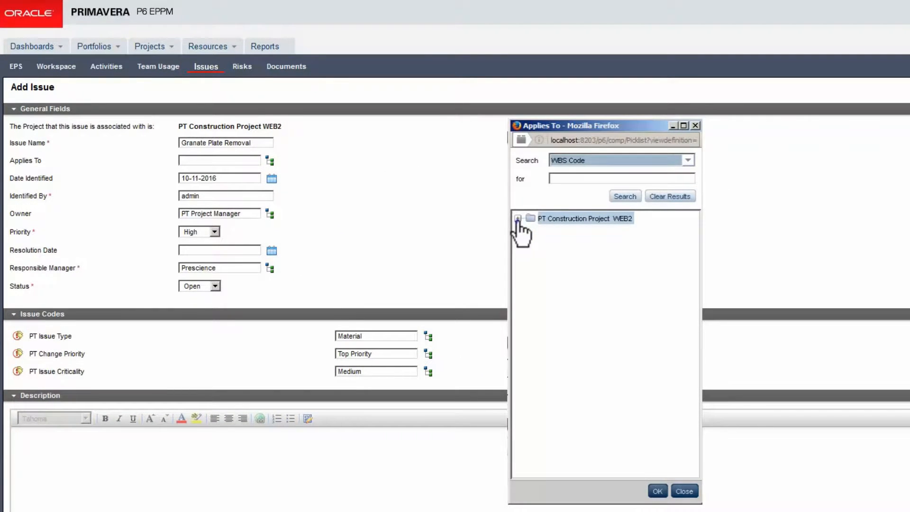
left_click(517, 218)
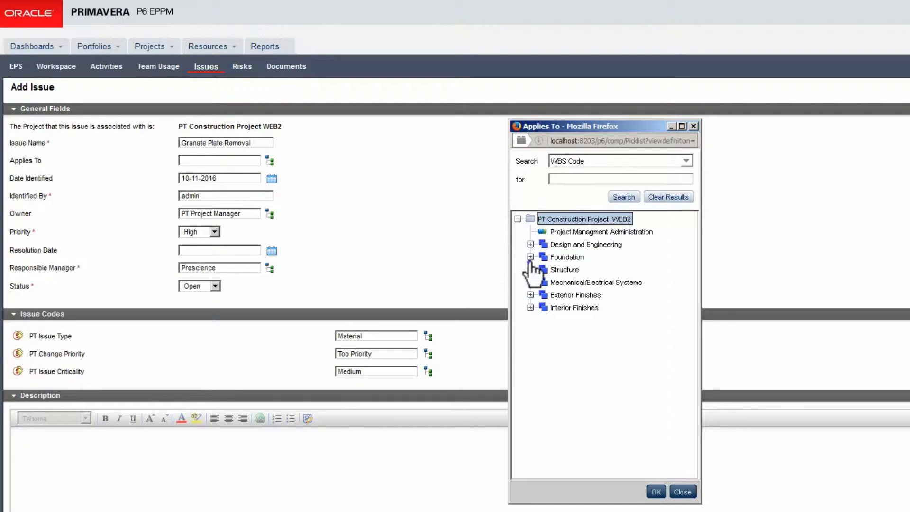
left_click(530, 256)
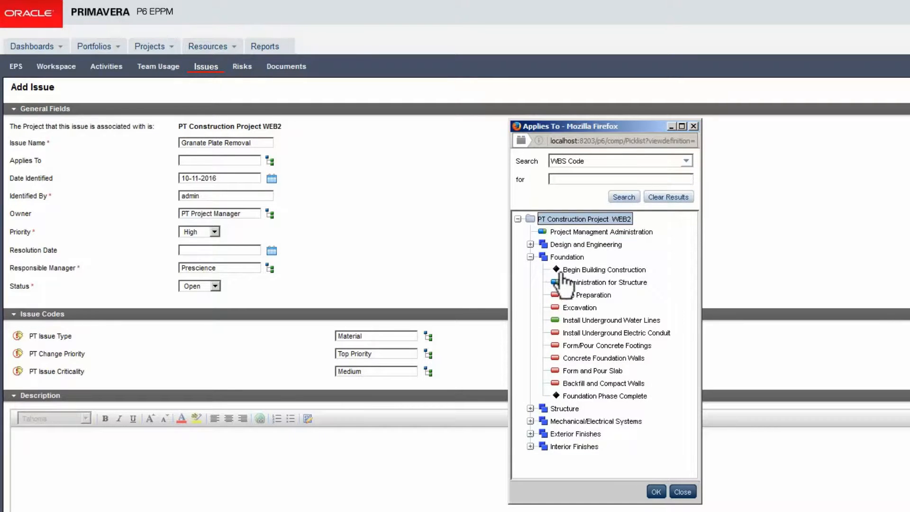
left_click(579, 307)
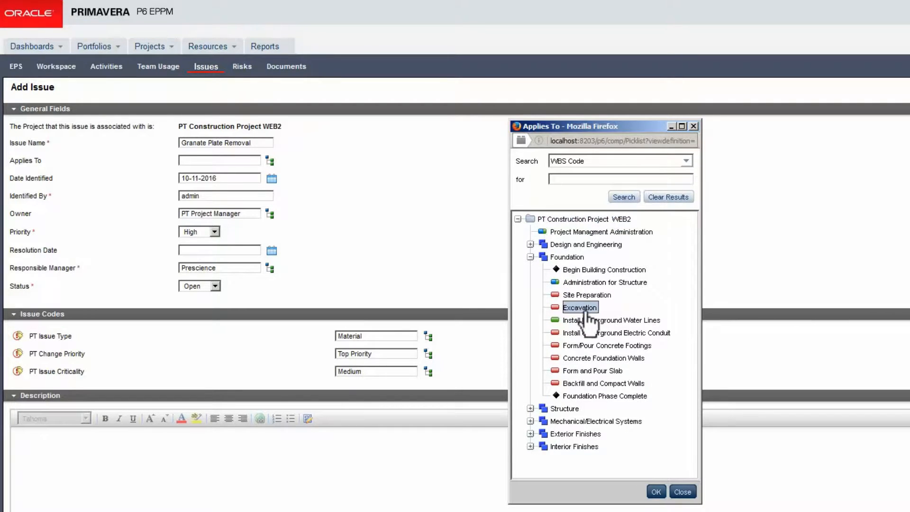
mouse_move(654, 465)
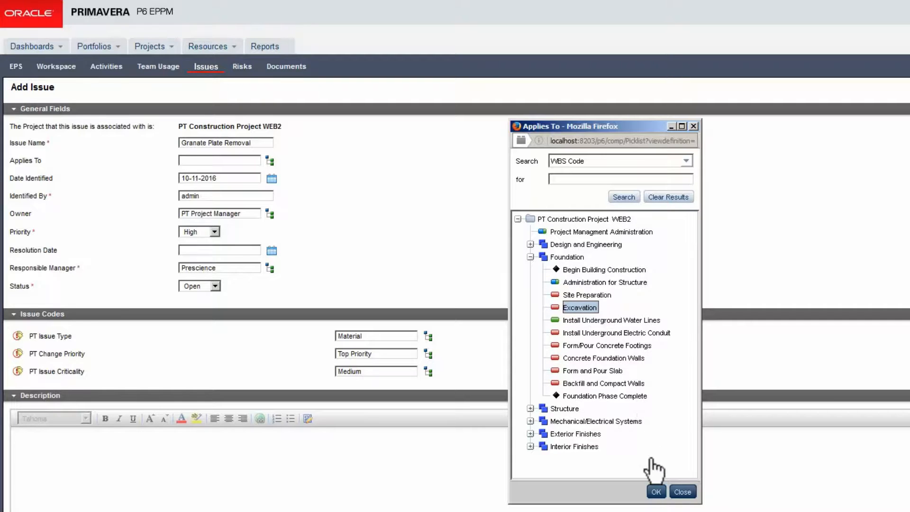
left_click(655, 491)
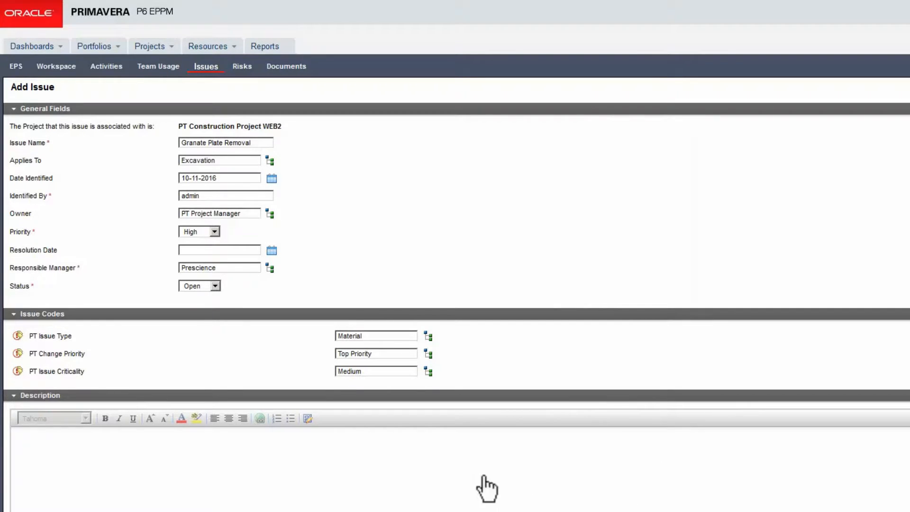
mouse_move(273, 192)
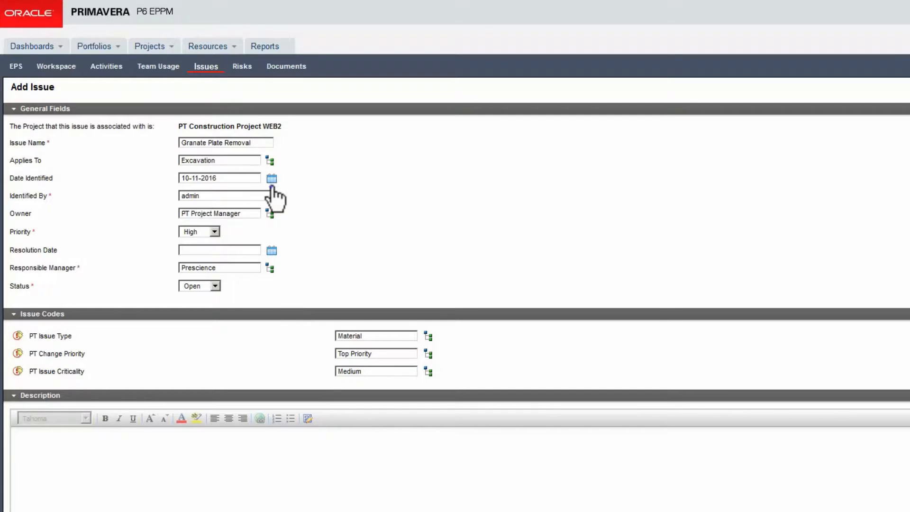
Step: Set the issue's Date Identified to 28 September 2015
left_click(271, 178)
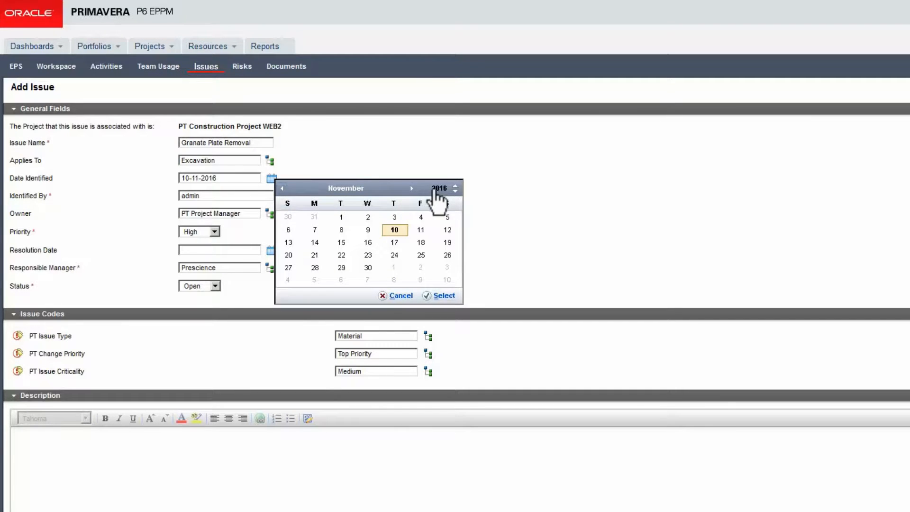
left_click(455, 191)
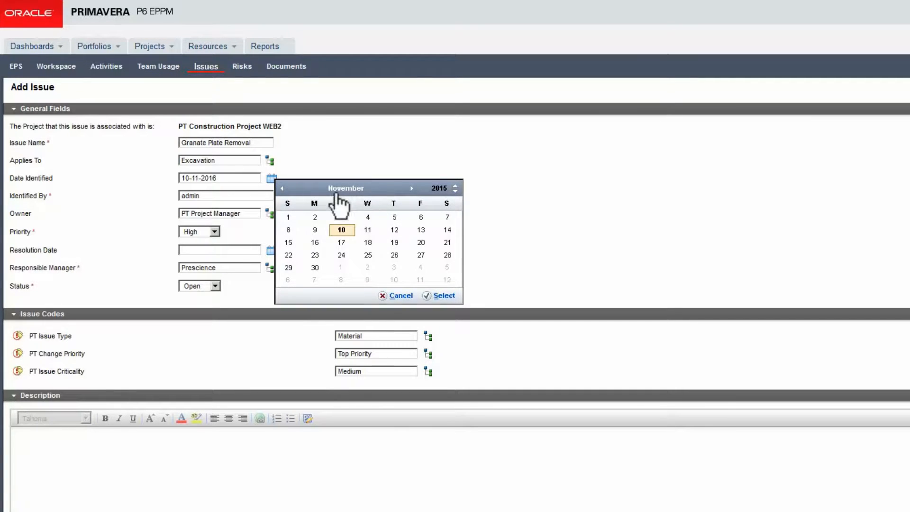
left_click(282, 187)
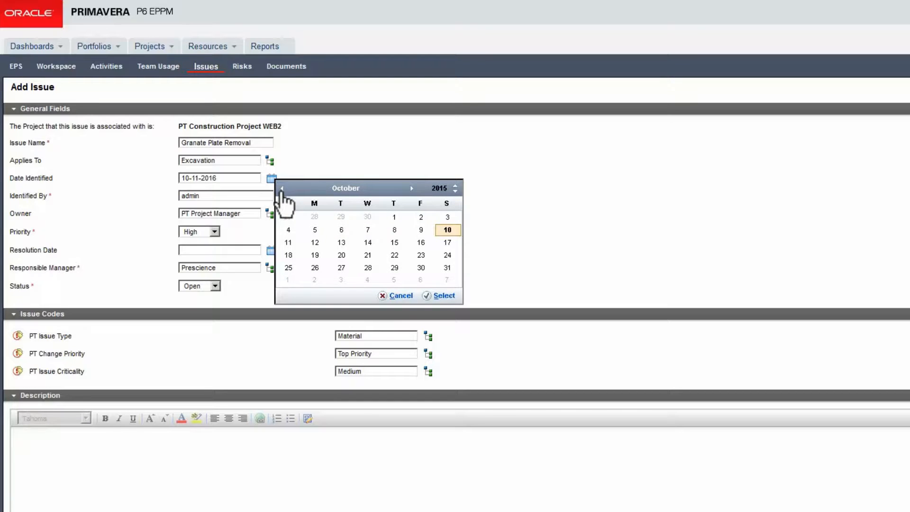
left_click(281, 188)
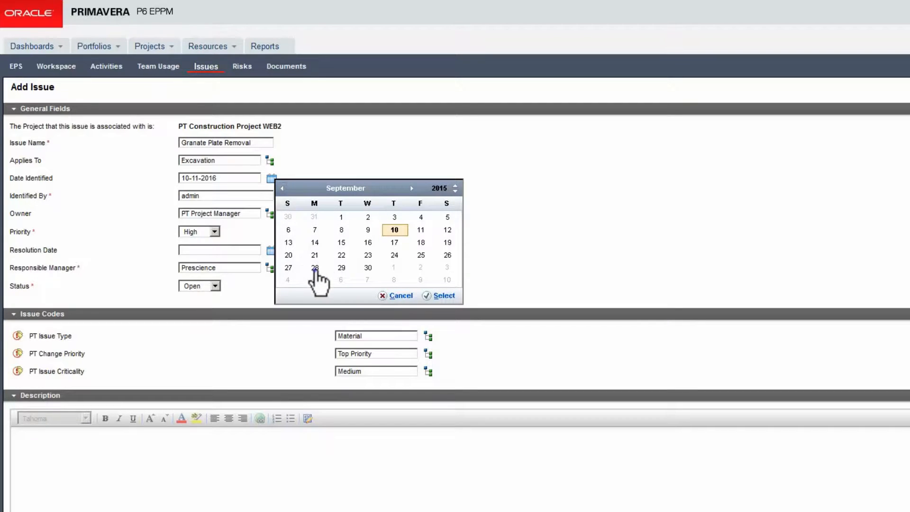
left_click(314, 268)
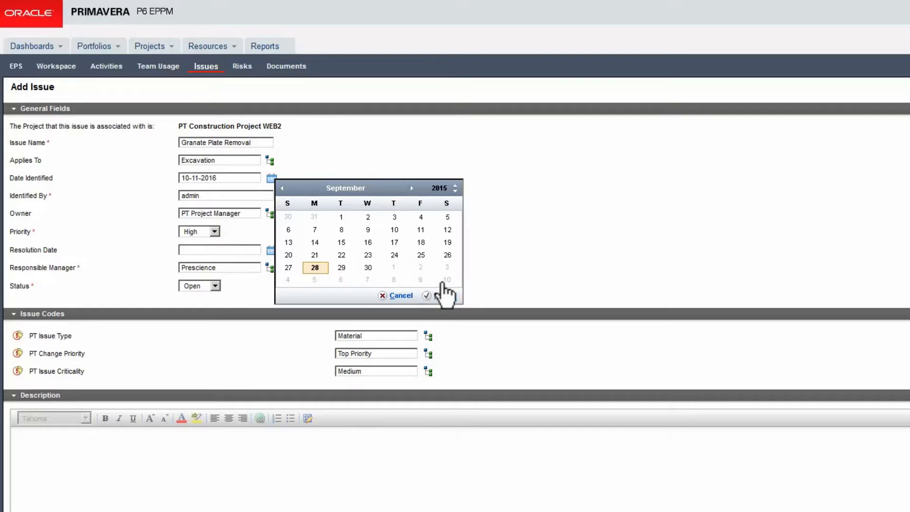
left_click(426, 295)
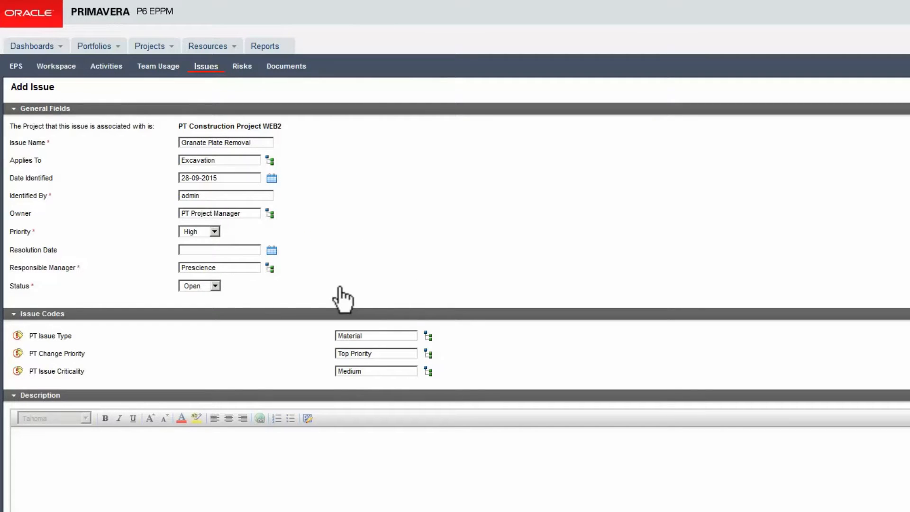
Step: Set the Resolution Date to 13 October 2015
left_click(271, 249)
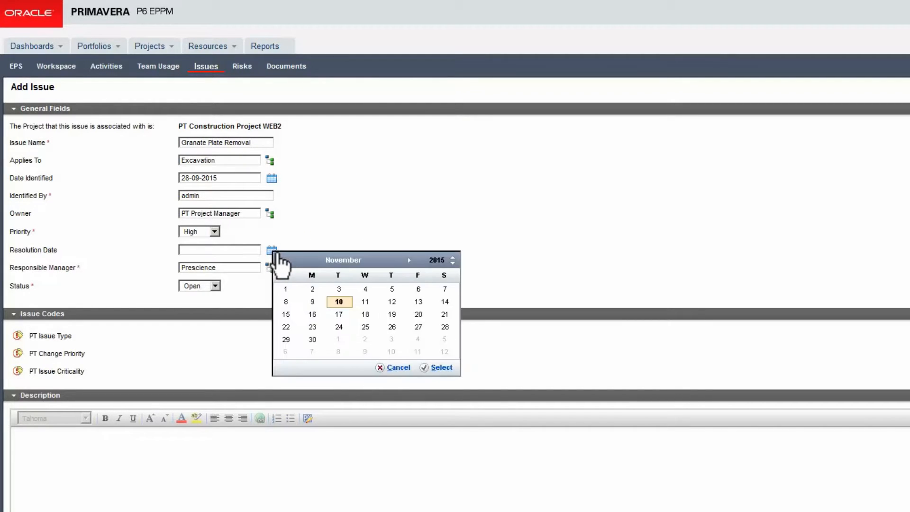
left_click(279, 260)
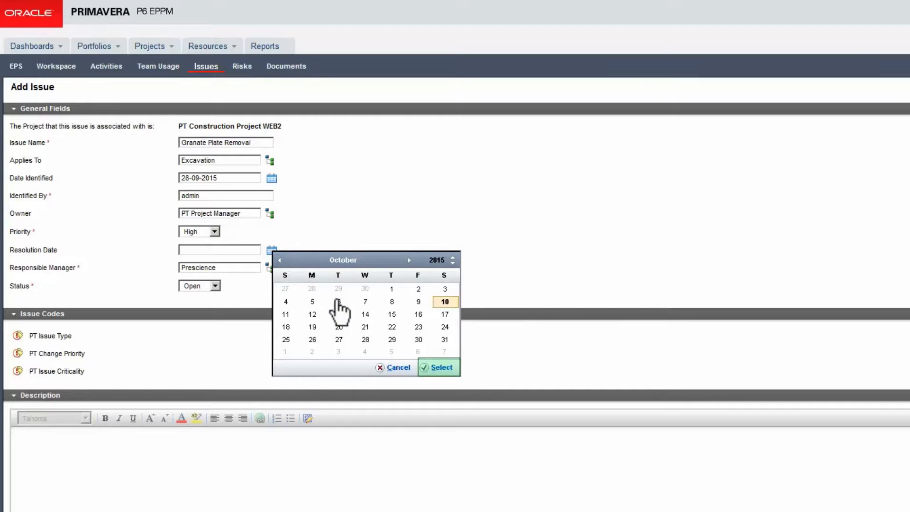
left_click(440, 367)
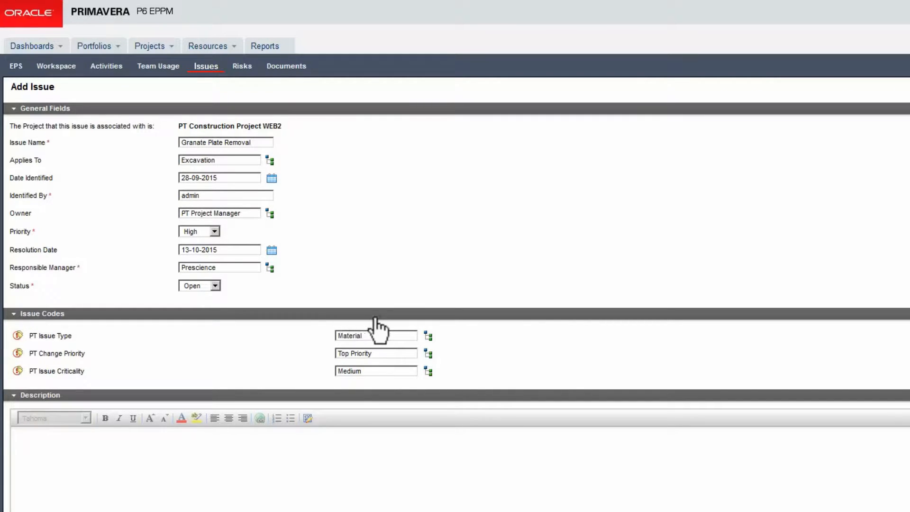
mouse_move(432, 353)
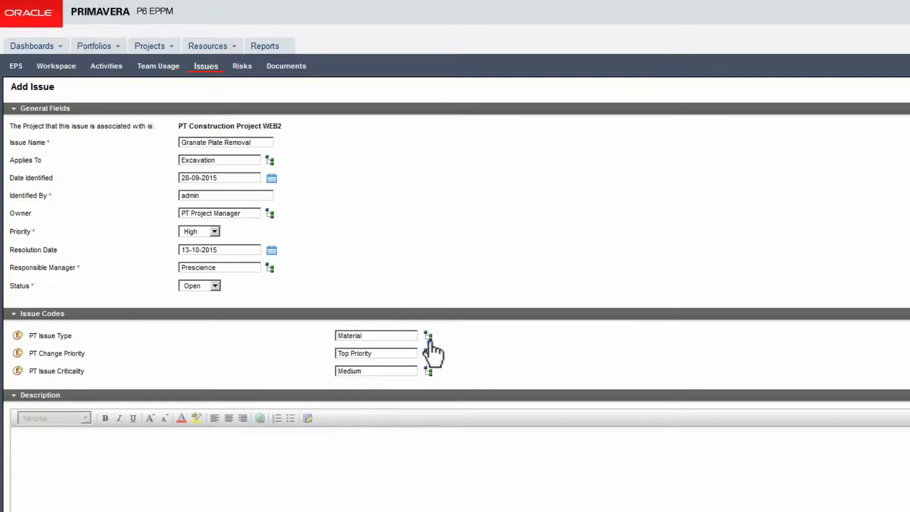
Step: Code the issue type as CON - Construction and change priority as Top - Top Priority
left_click(428, 336)
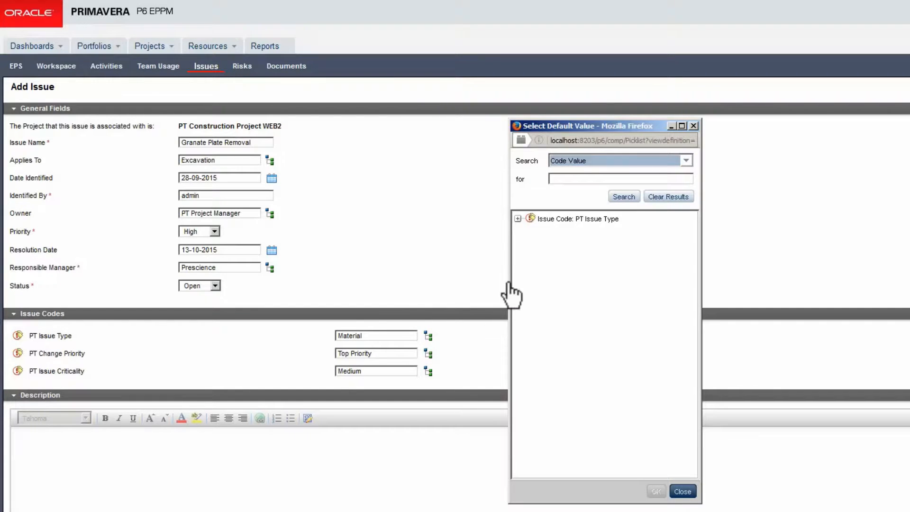
left_click(517, 219)
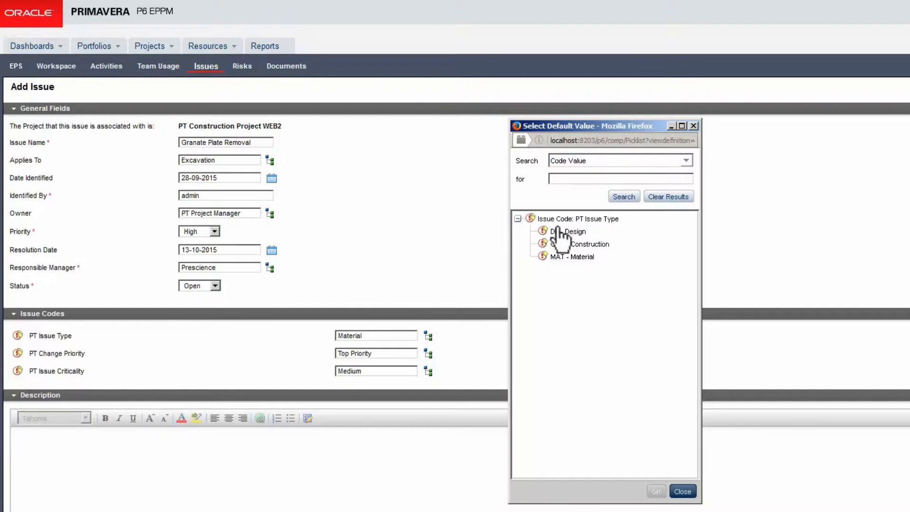
left_click(580, 243)
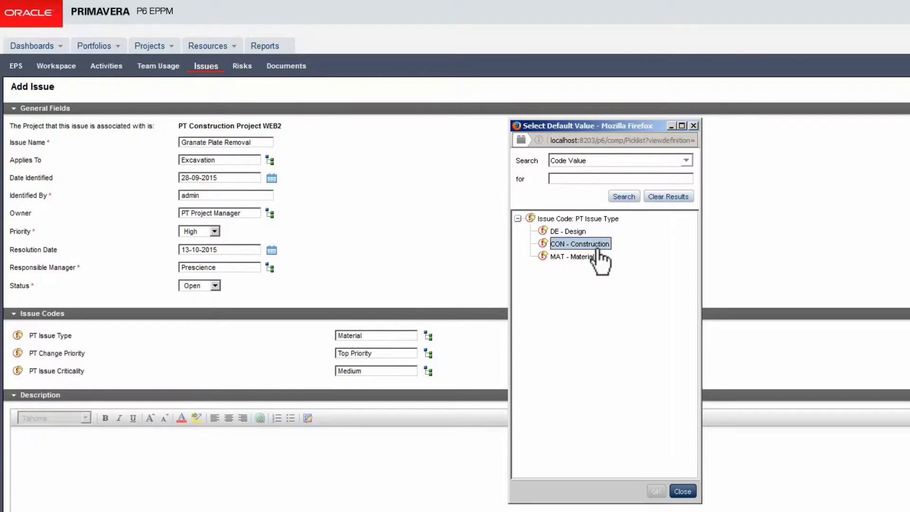
mouse_move(656, 490)
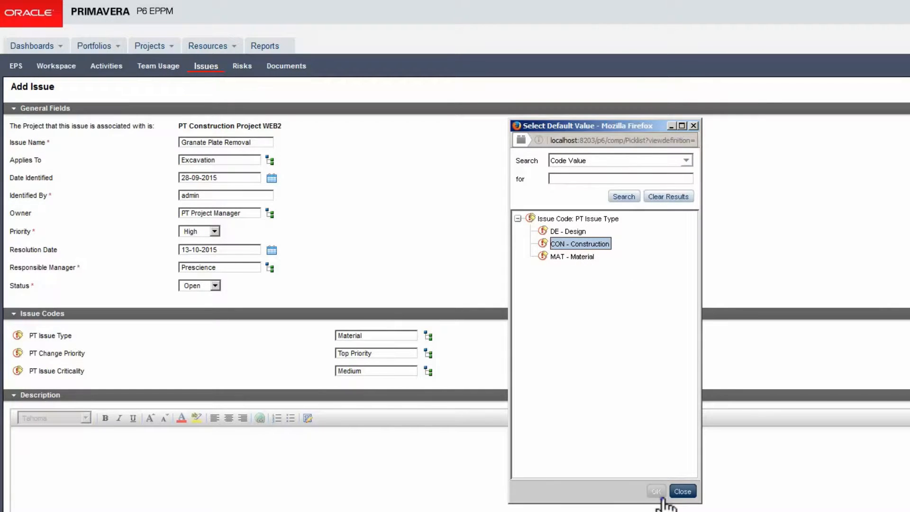
left_click(654, 490)
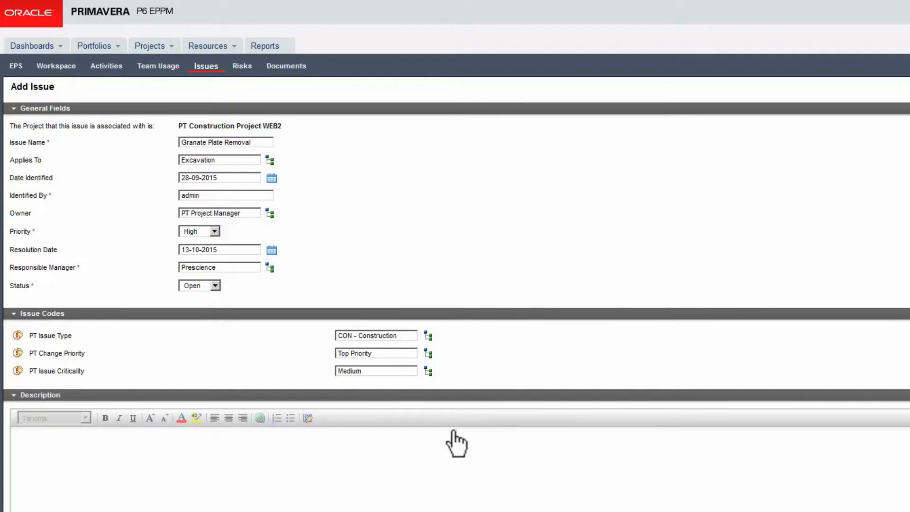
left_click(428, 353)
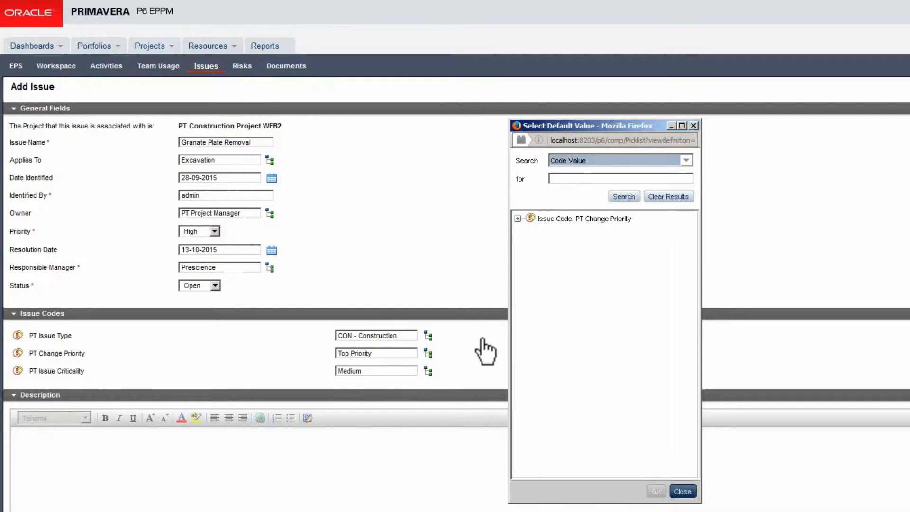
left_click(517, 219)
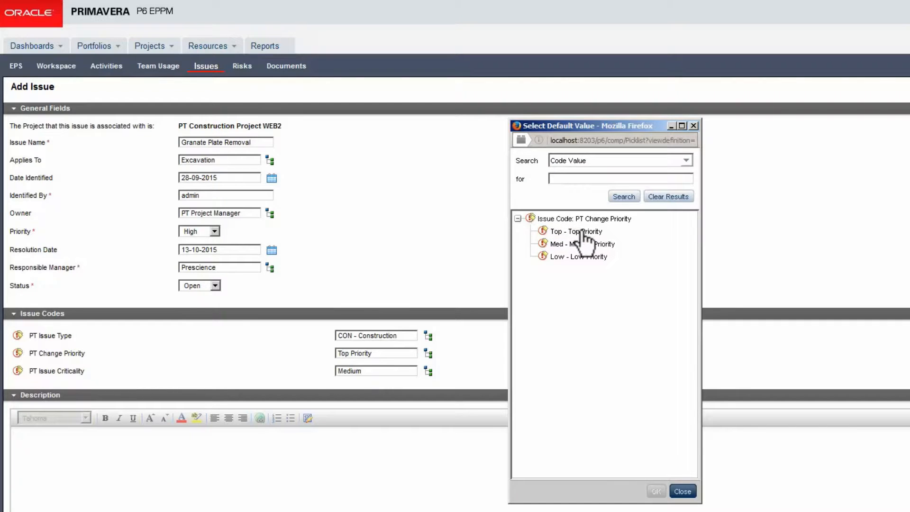
left_click(575, 231)
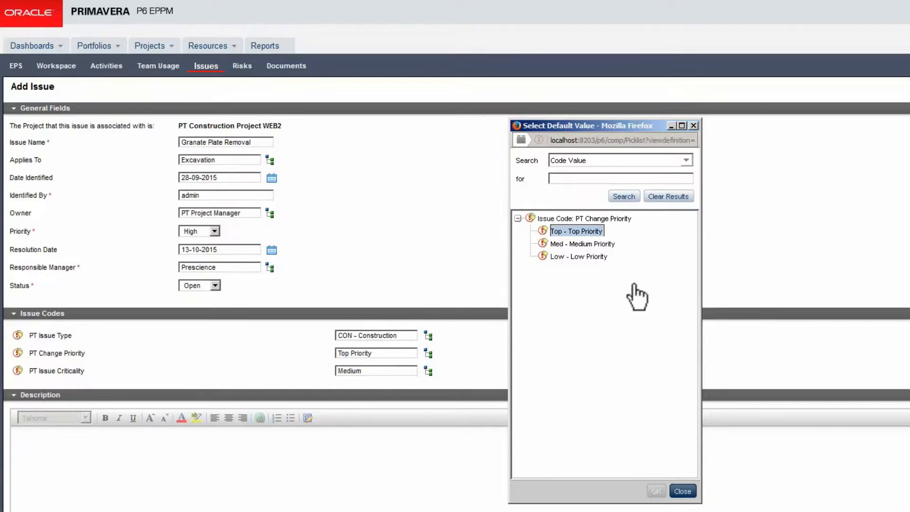
left_click(656, 491)
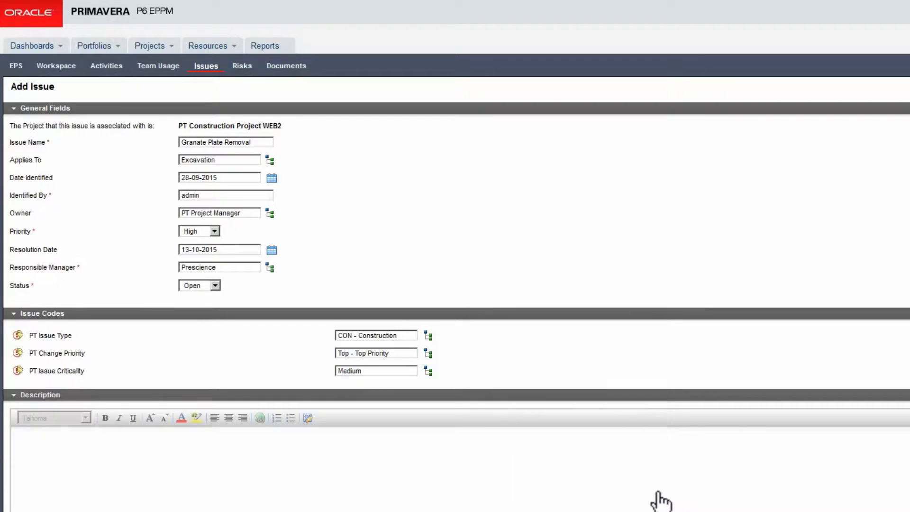
mouse_move(434, 410)
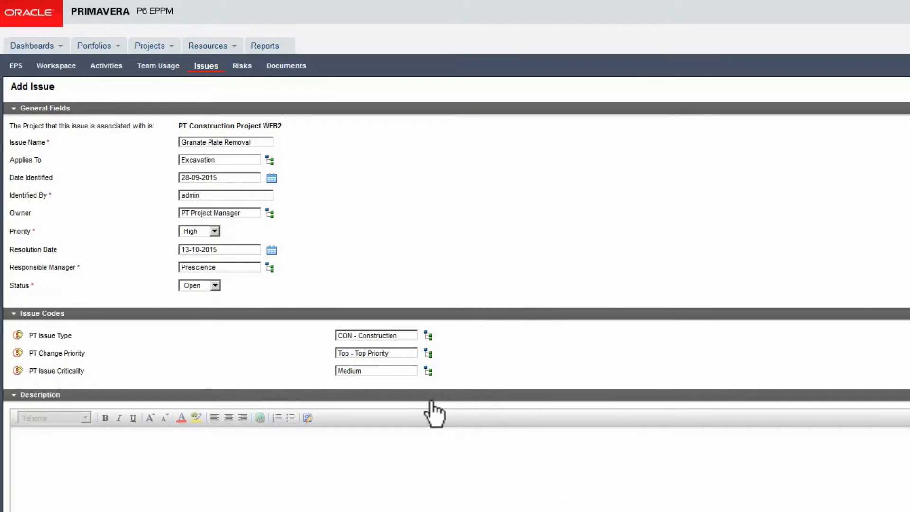
Step: Set criticality to High and describe the heavy breaking machines and trucks required
left_click(427, 370)
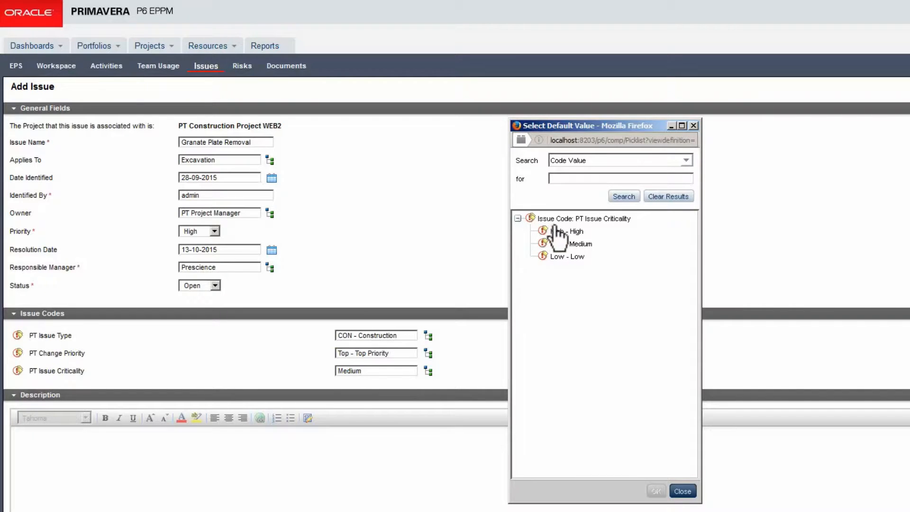
mouse_move(586, 246)
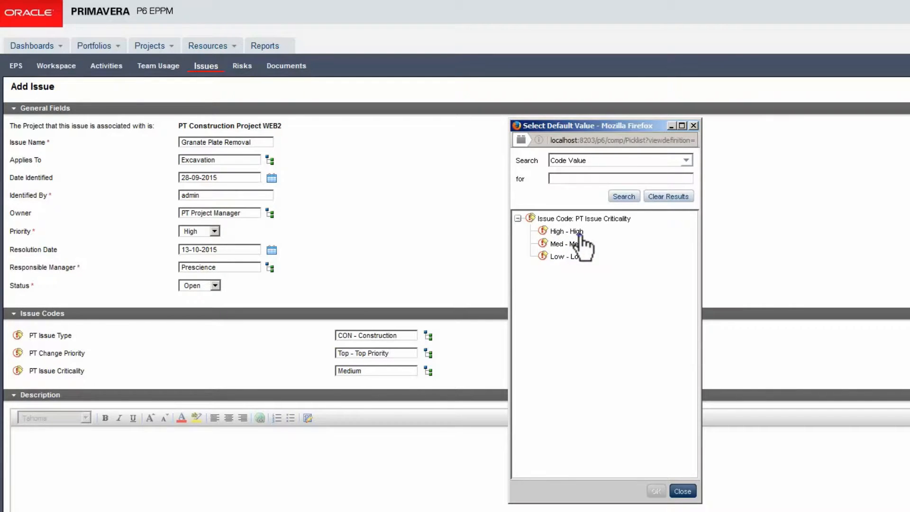
left_click(565, 230)
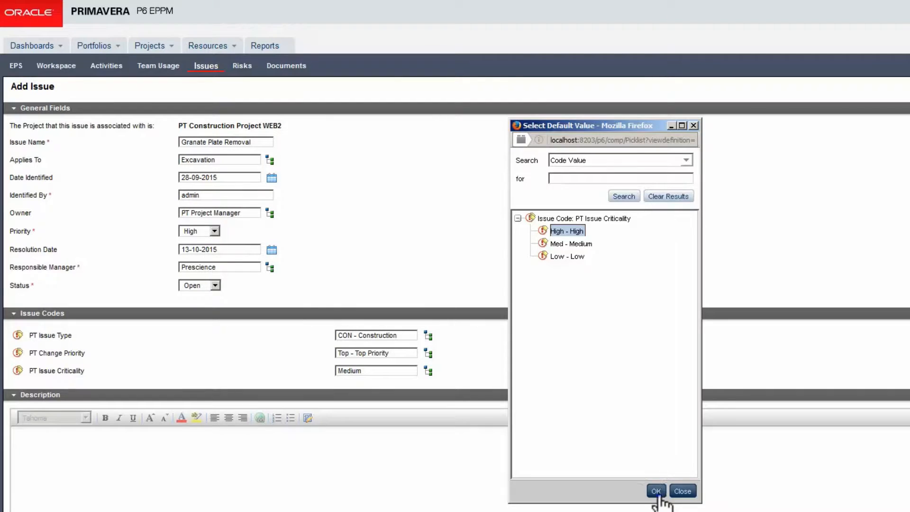
left_click(655, 491)
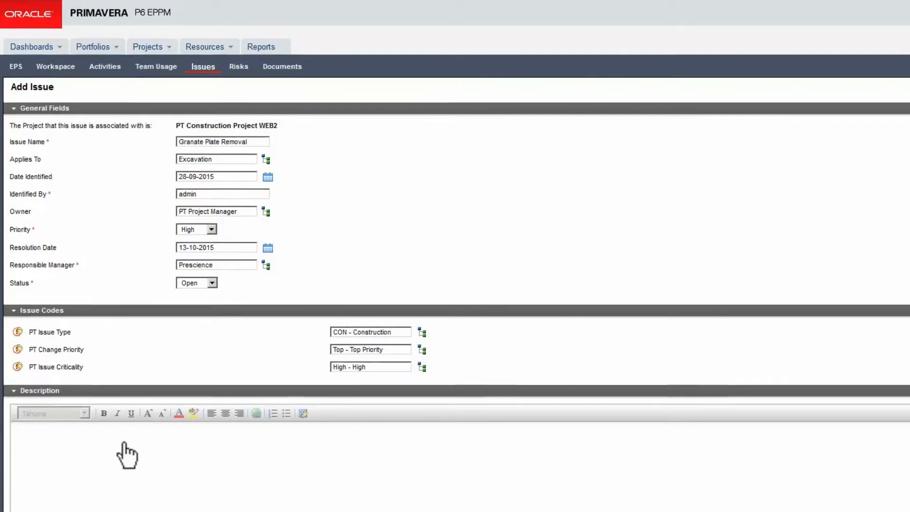
type("The large granite plate will require heavy breaking machines and additional truck allocation to resolve this.")
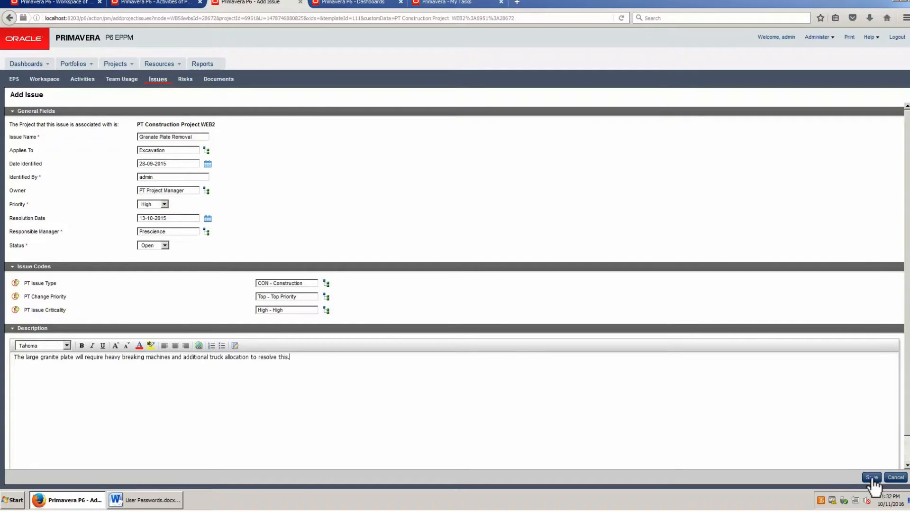
Step: Save Granate Plate Removal and expand PT Construction Project WEB2 to list its issues
left_click(871, 477)
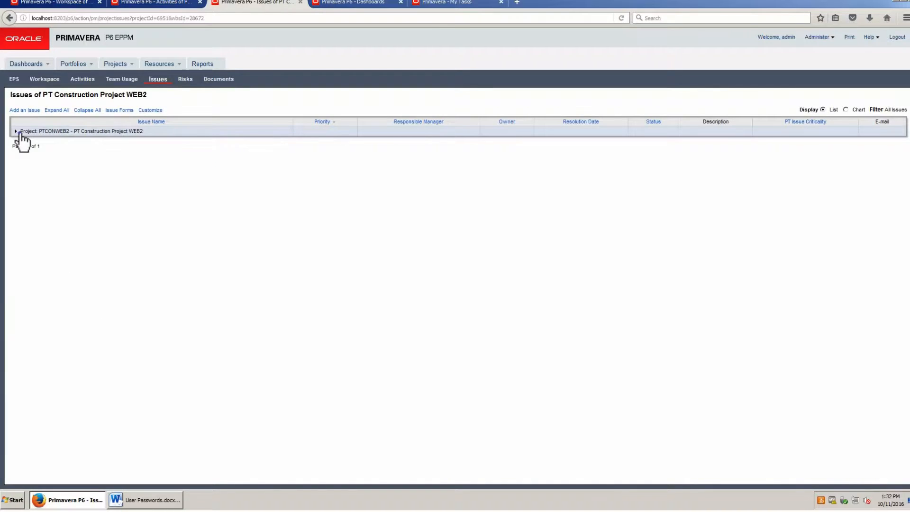
left_click(16, 131)
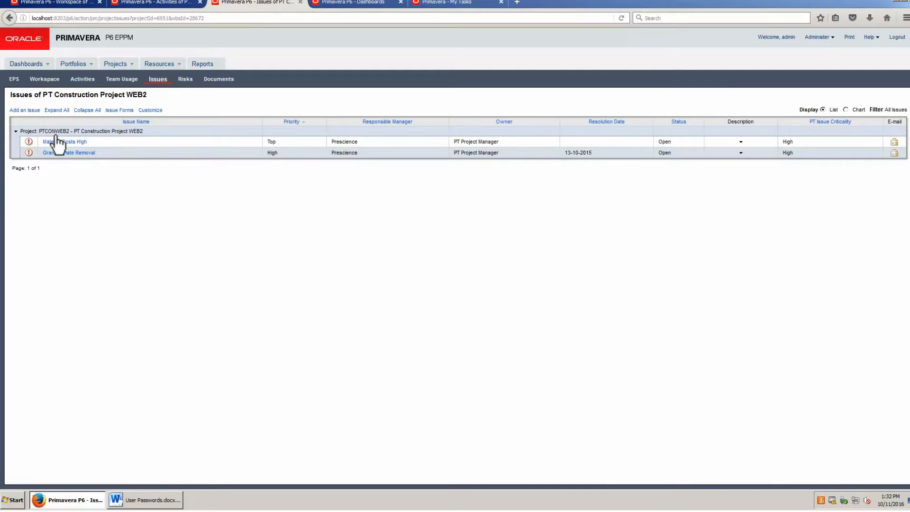
mouse_move(78, 161)
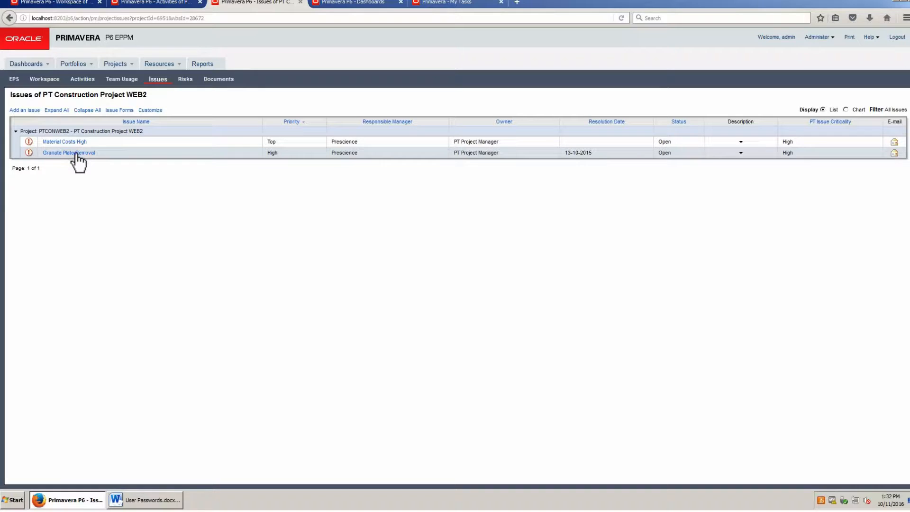
mouse_move(54, 68)
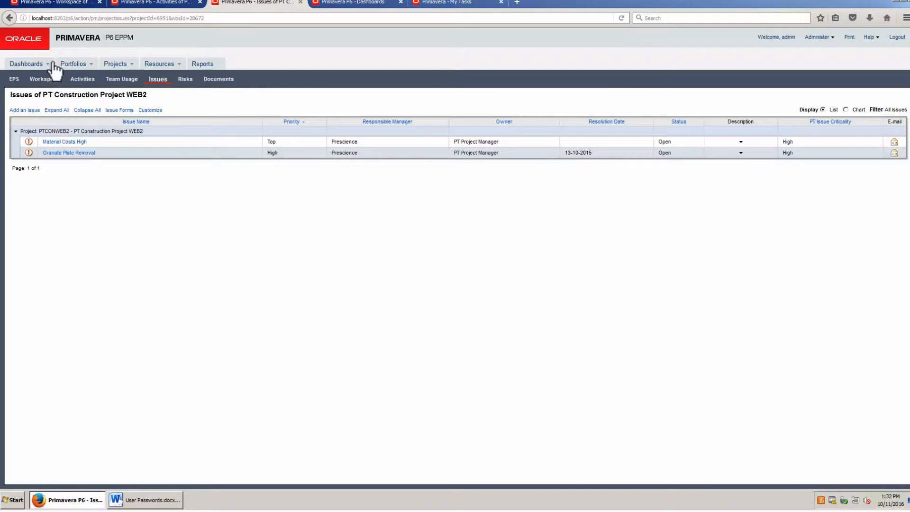
Step: Open PT Construction Project WEB2's workspace showing the Project Issues portlet
left_click(45, 79)
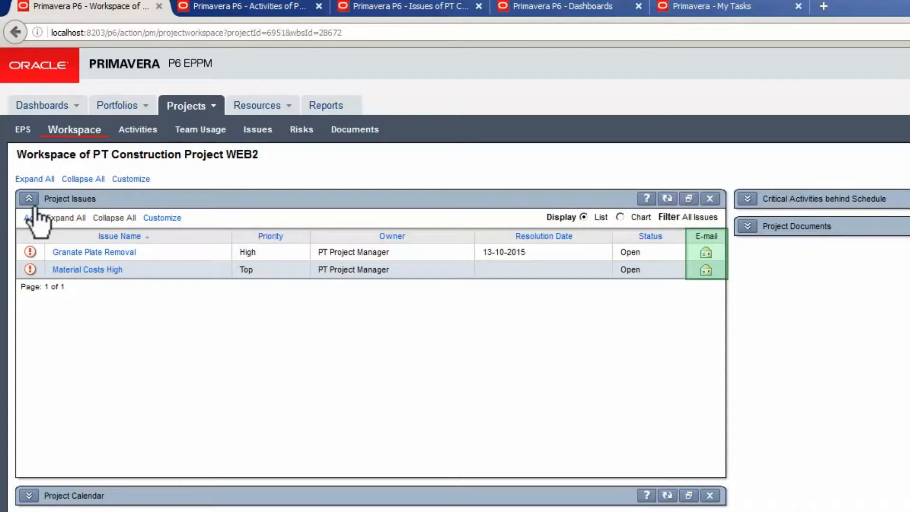
mouse_move(580, 243)
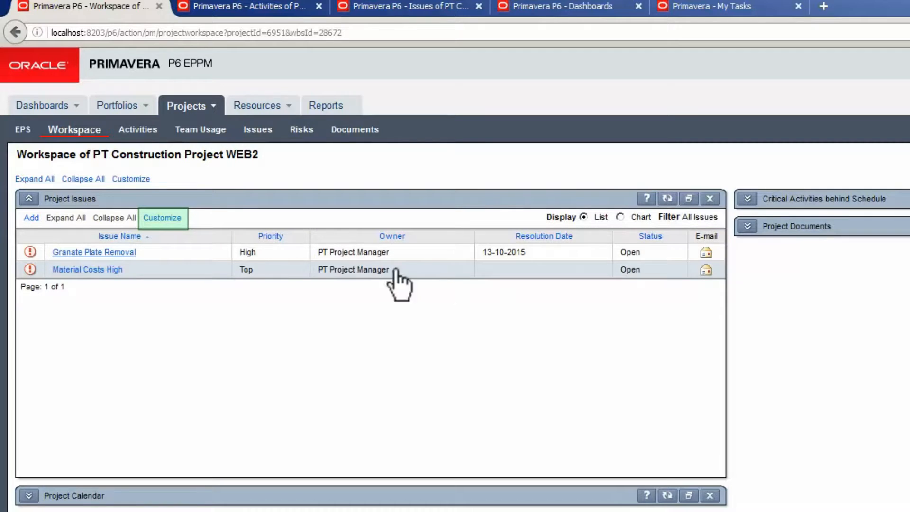
Step: In Customize Project Issues, review columns, filter and Priority grouping, and set a pie chart
left_click(163, 217)
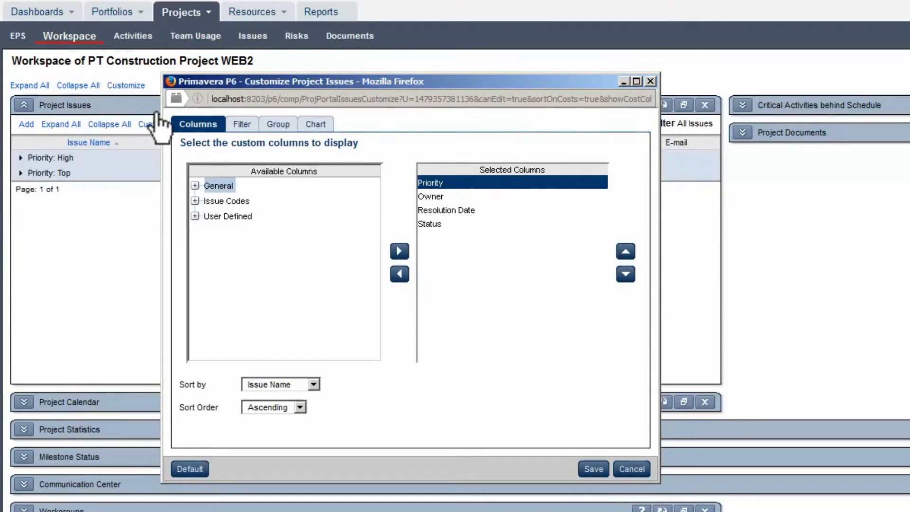
mouse_move(209, 174)
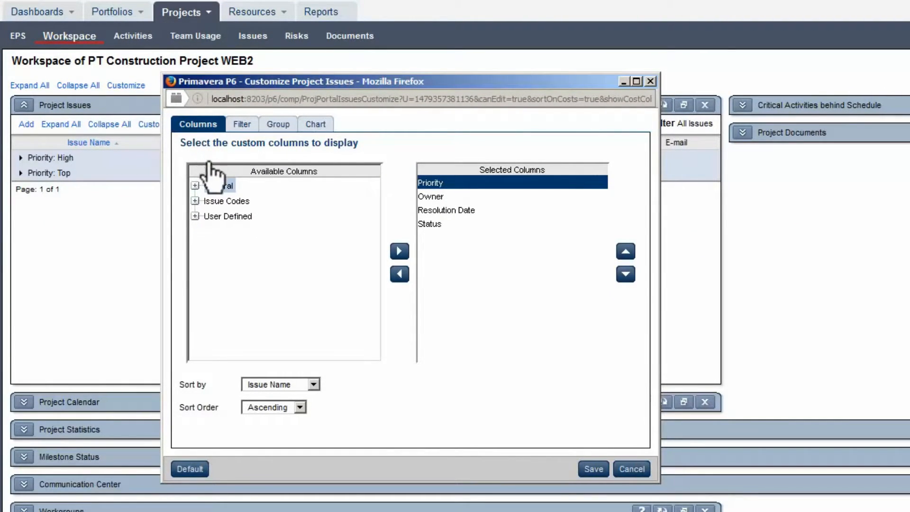
left_click(195, 186)
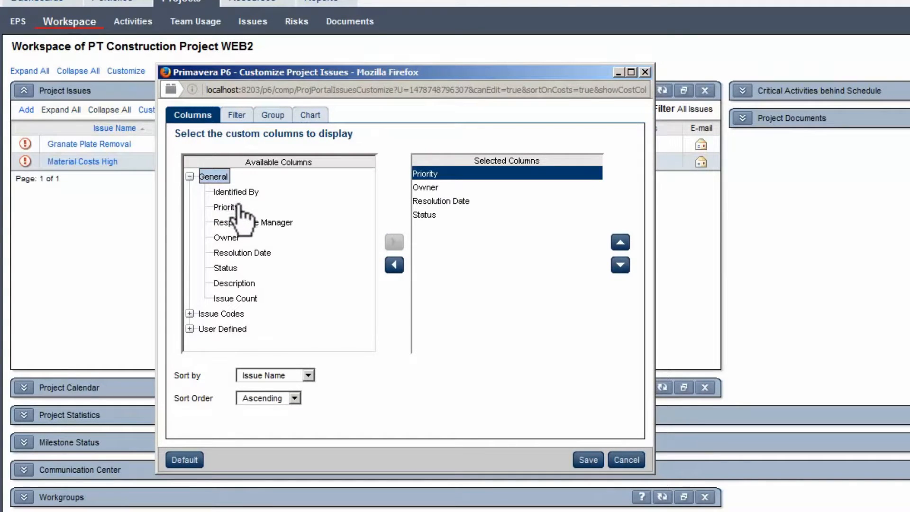
left_click(189, 176)
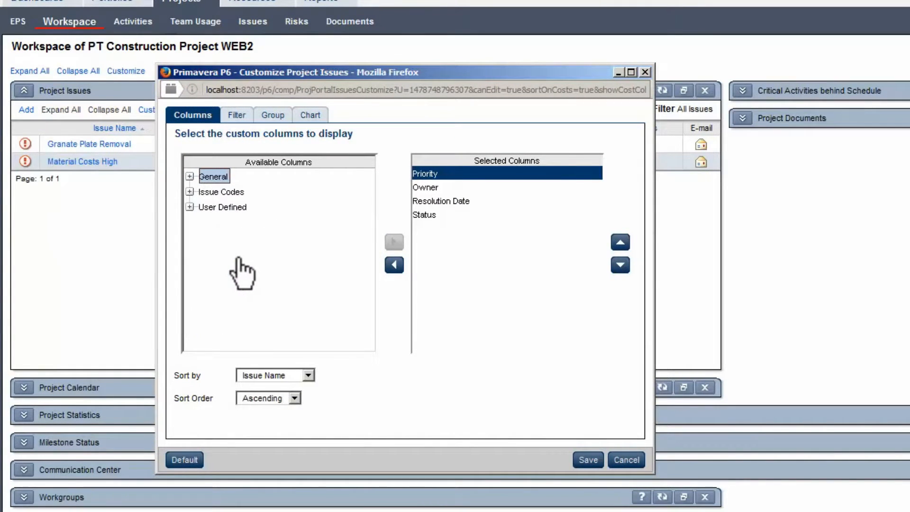
left_click(189, 191)
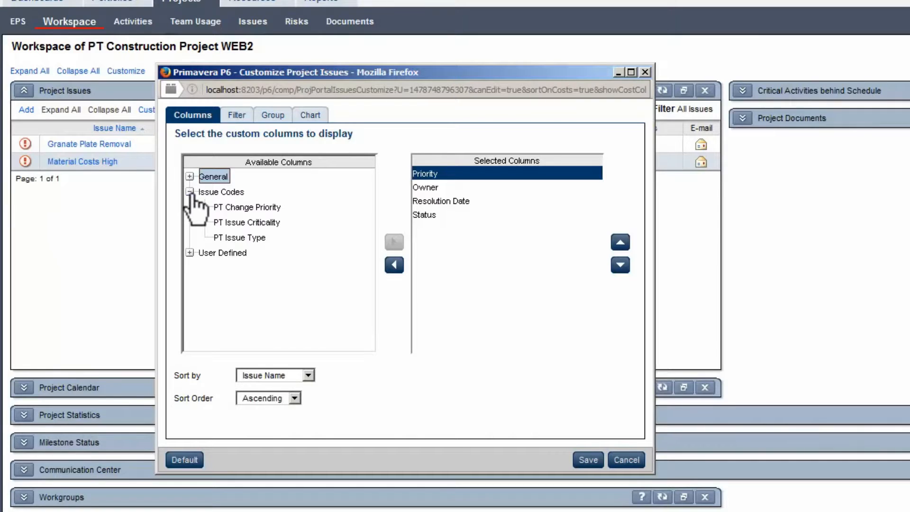
mouse_move(269, 222)
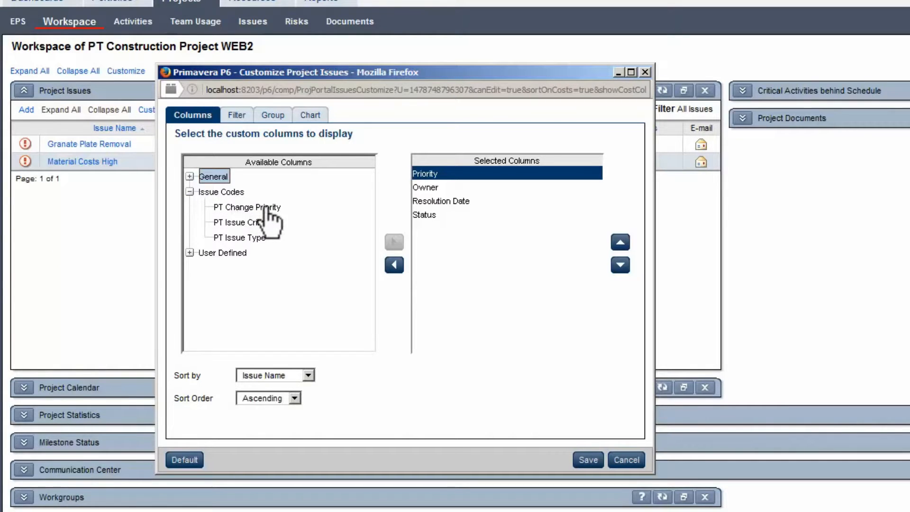
left_click(189, 192)
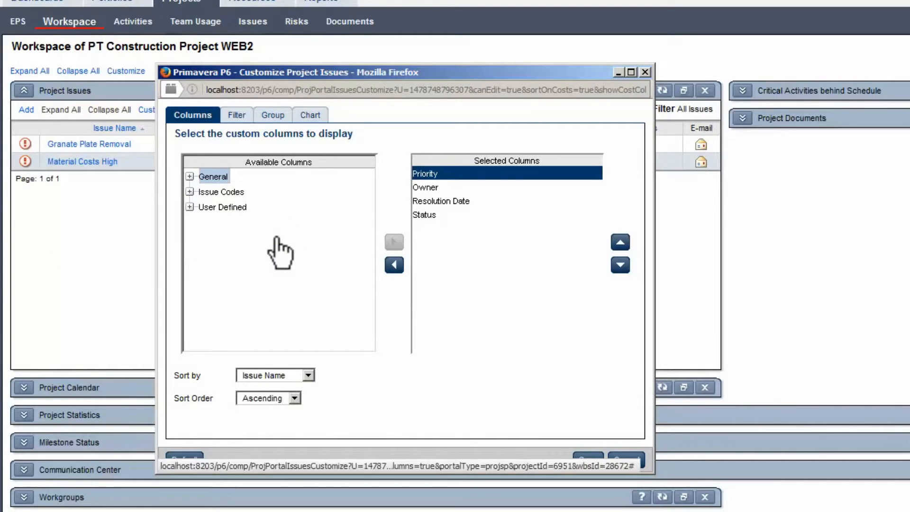
left_click(232, 114)
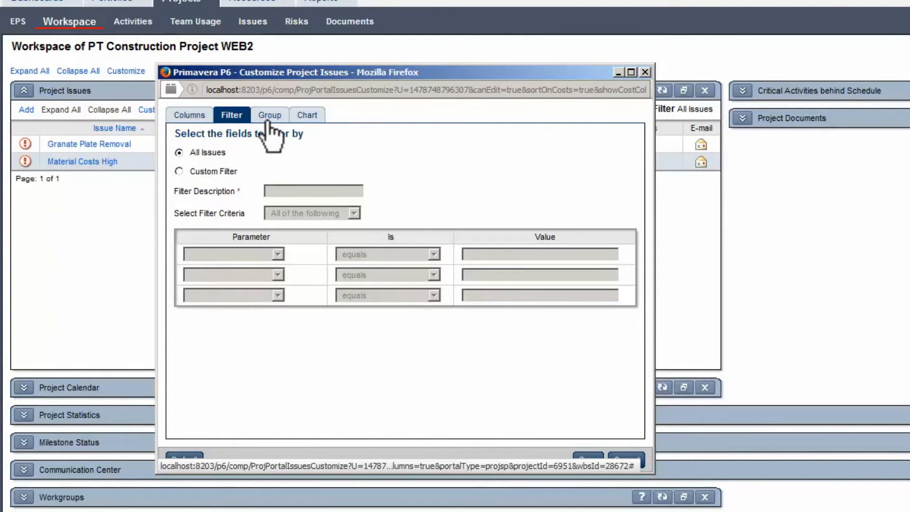
mouse_move(281, 136)
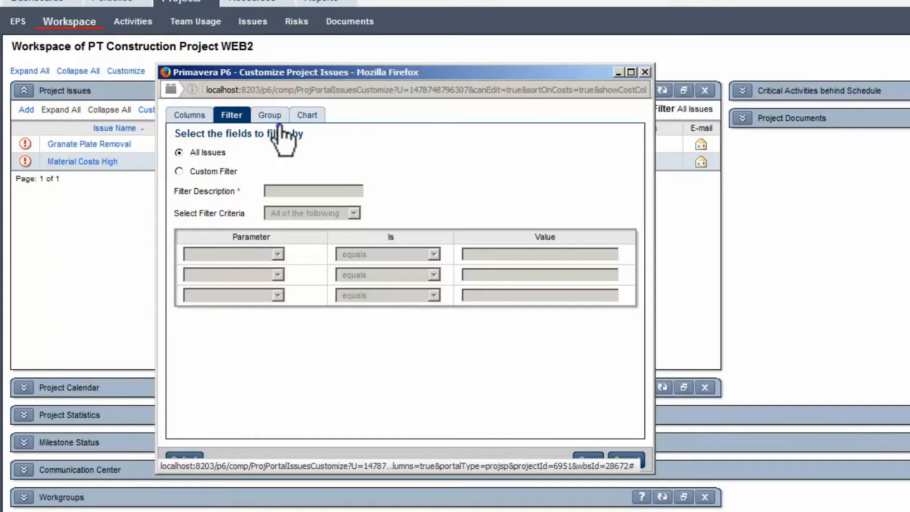
left_click(267, 114)
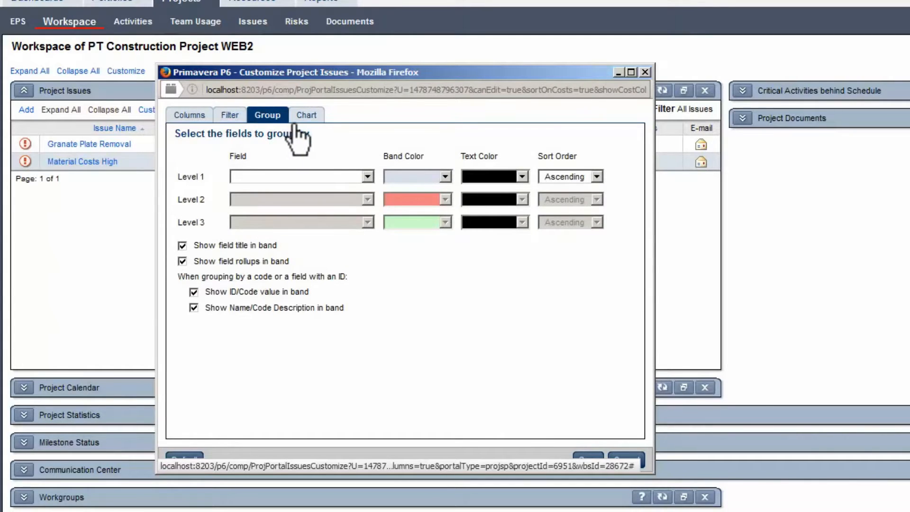
mouse_move(318, 133)
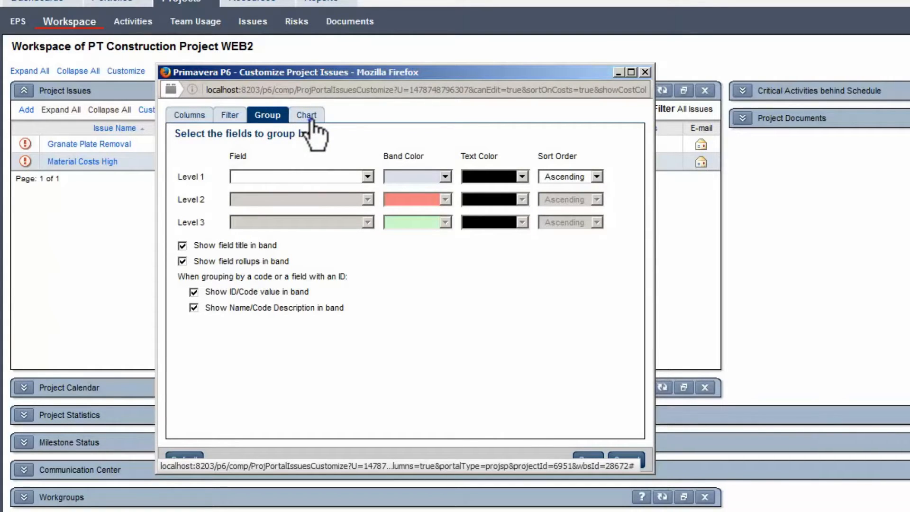
left_click(306, 114)
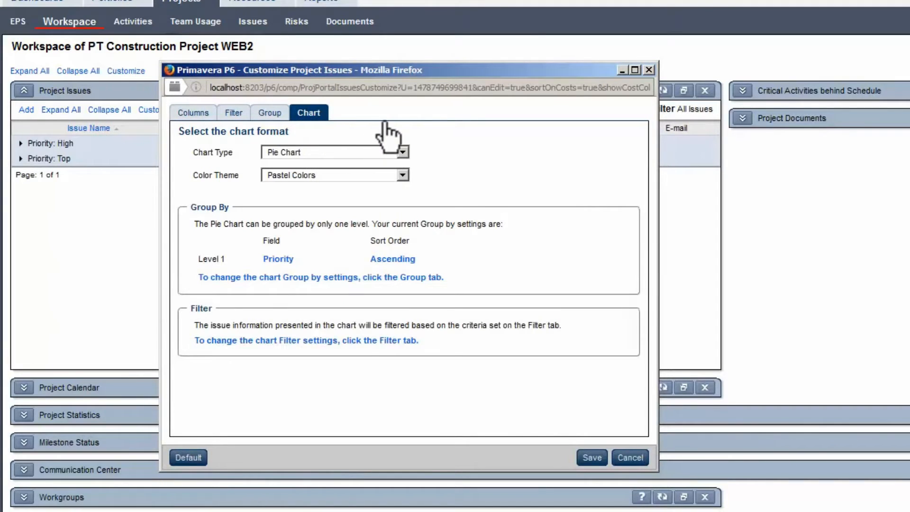
mouse_move(444, 160)
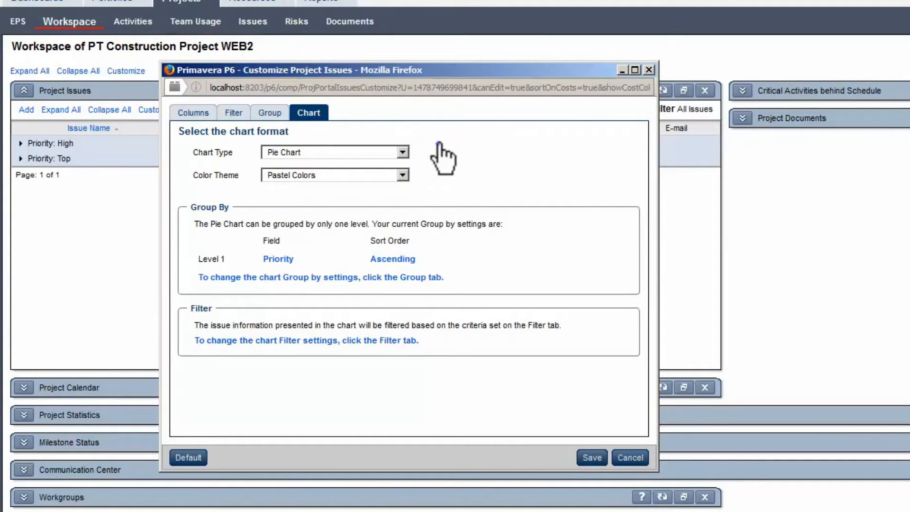
mouse_move(591, 457)
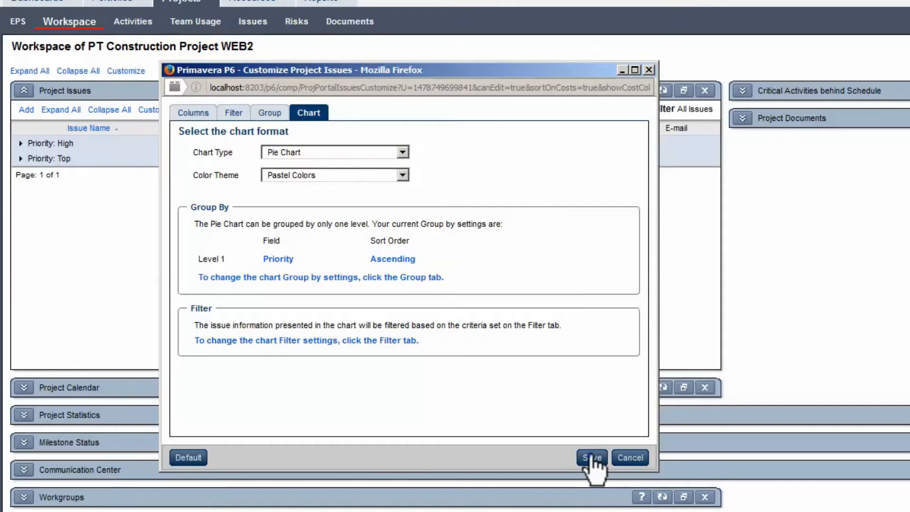
Step: Save the portlet settings, view the Issues by Priority pie chart, then return to the list
left_click(591, 457)
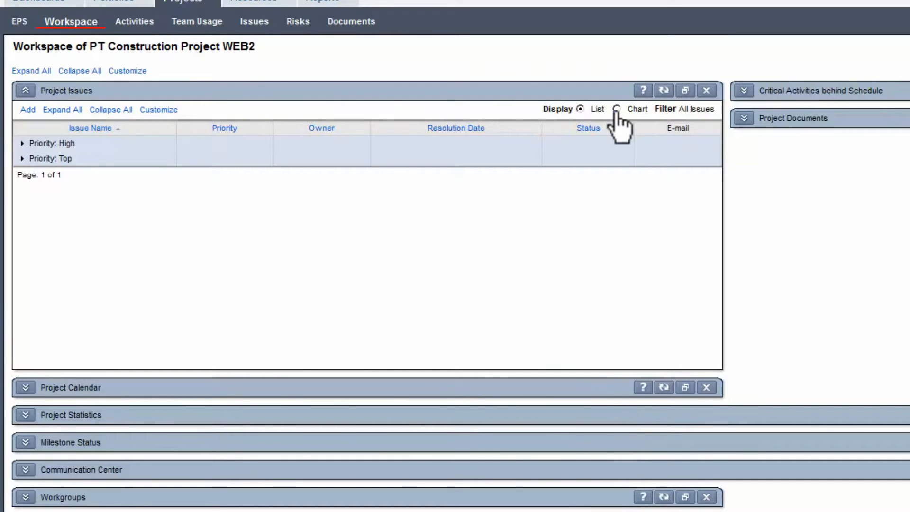
left_click(617, 109)
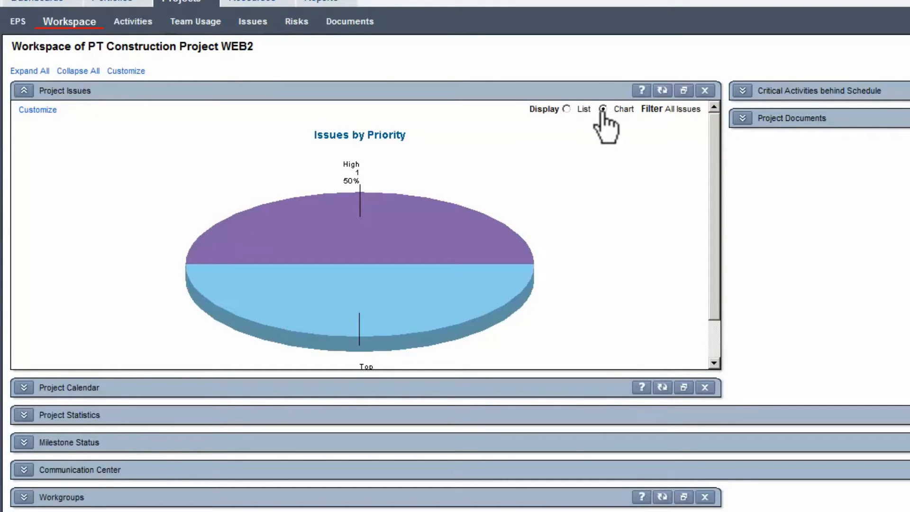
mouse_move(574, 123)
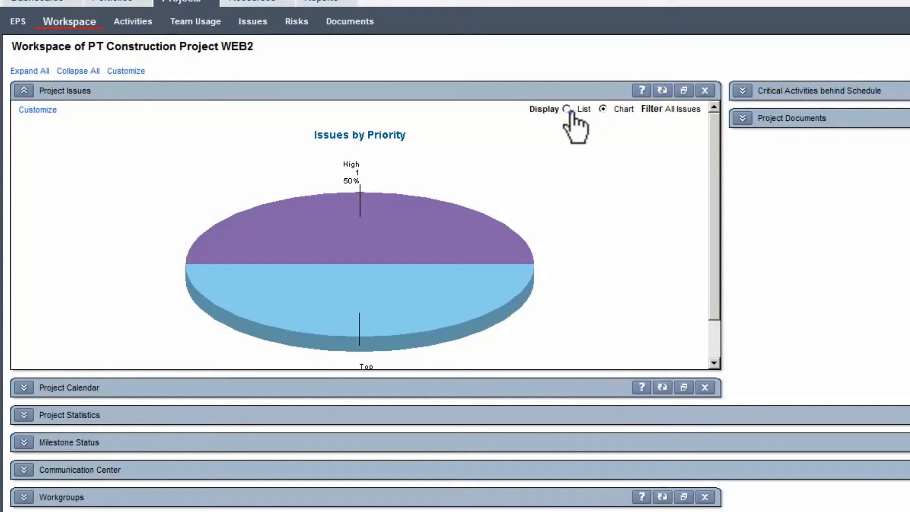
left_click(569, 109)
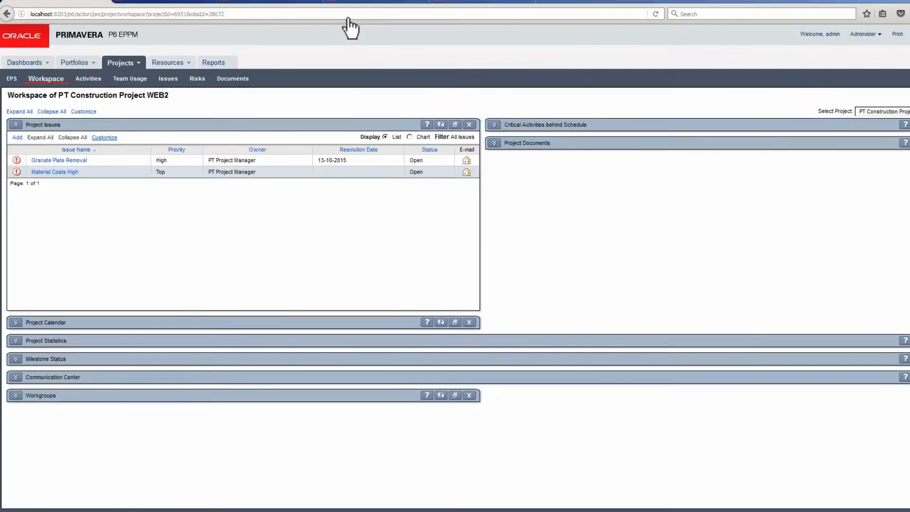
Step: On the Dashboards tab, expand Project PTCONWEB2 in the My Issues portlet
left_click(353, 6)
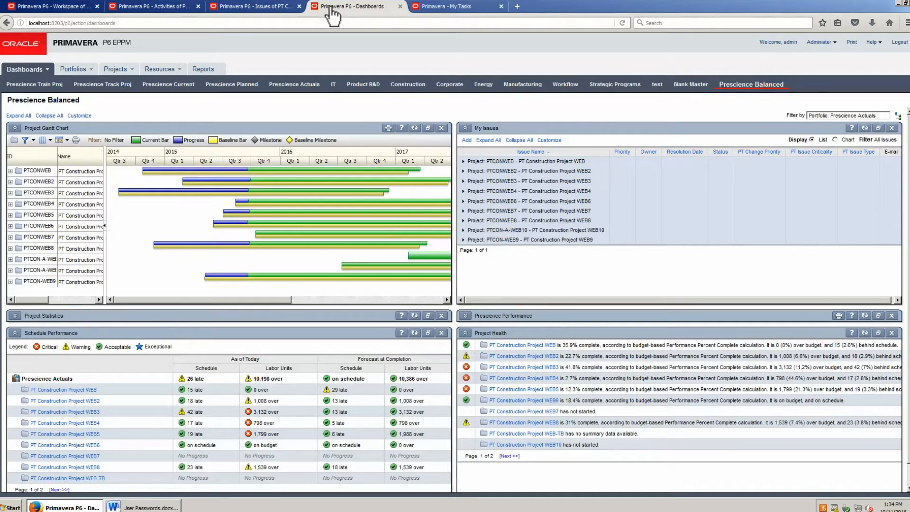
mouse_move(420, 42)
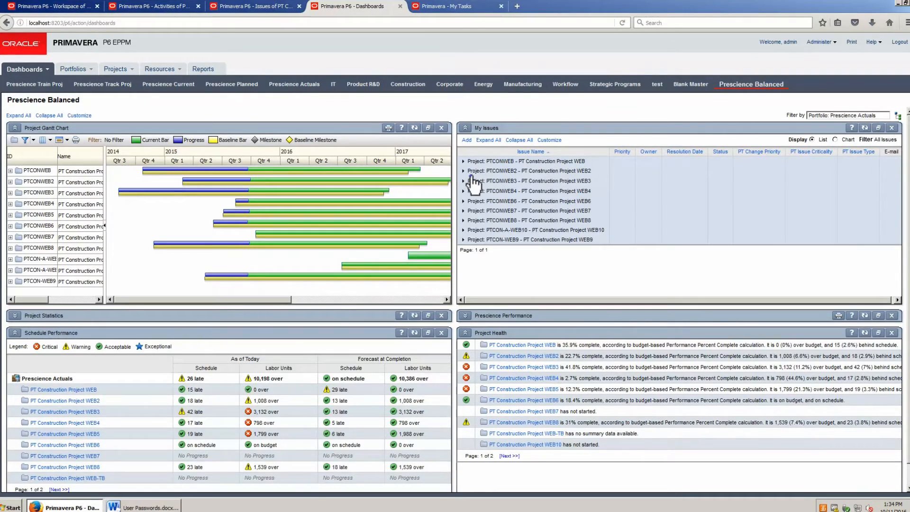
left_click(467, 170)
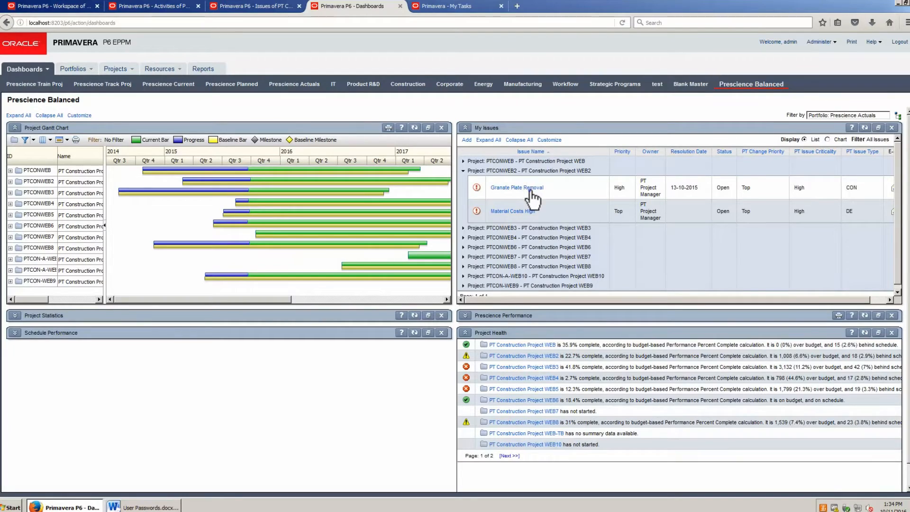
Step: Open the Granate Plate Removal issue's details page from My Issues
left_click(516, 187)
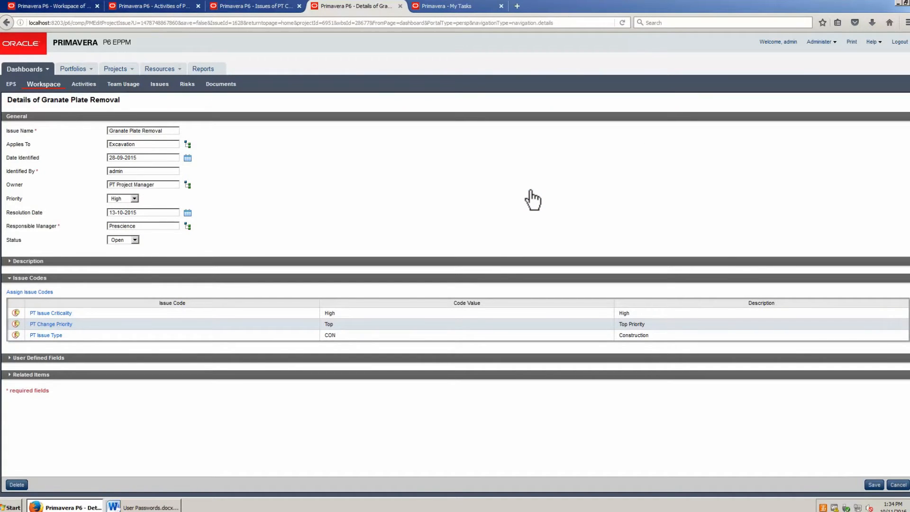
mouse_move(514, 198)
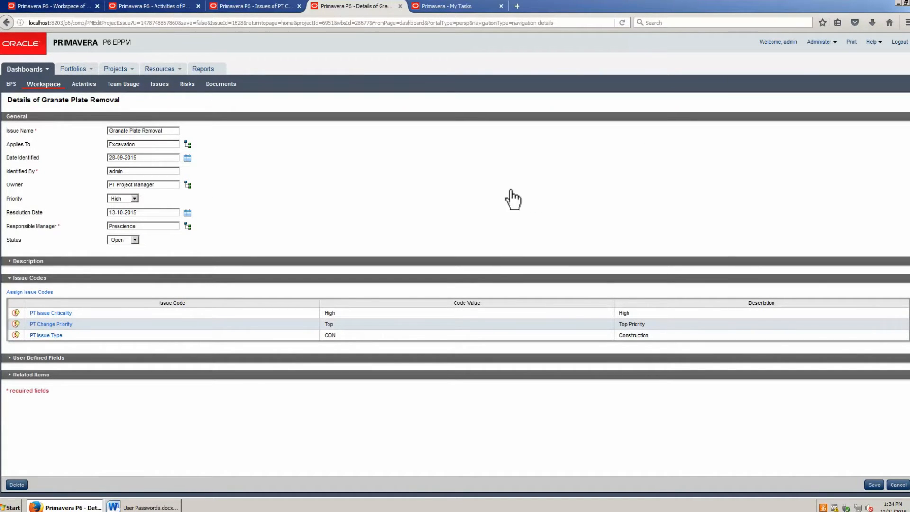
mouse_move(176, 70)
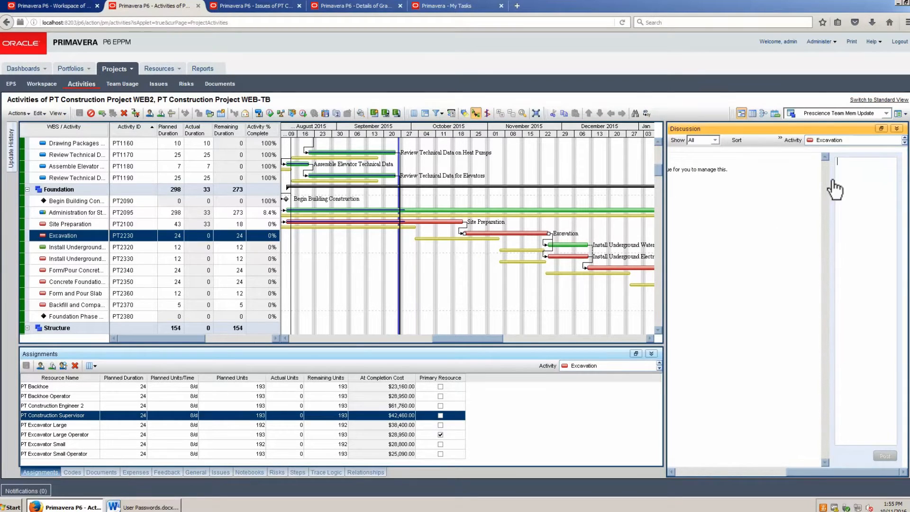
Step: Post a comment telling Gordon the issue is raised and requesting feedback within two days
type("Gordon, Issue raised you will get an email. Please get back to me in two days with your thoghts. Thanks")
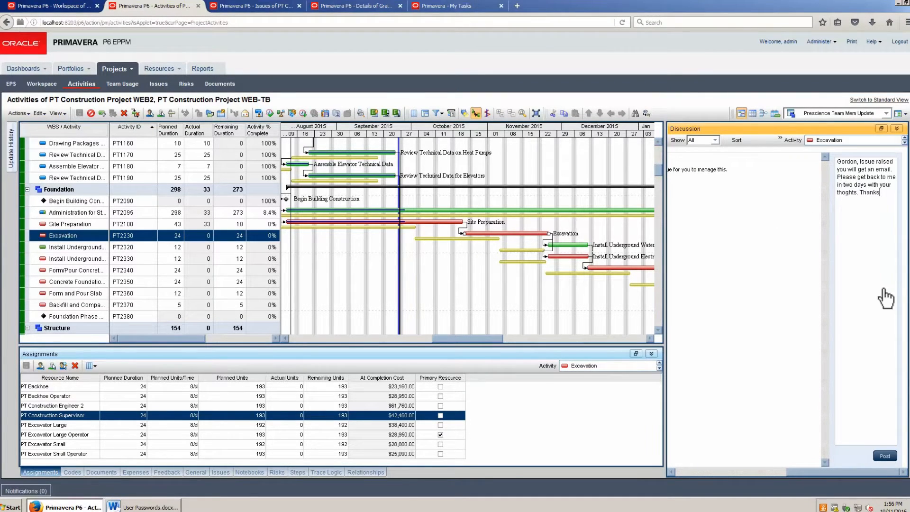
left_click(882, 455)
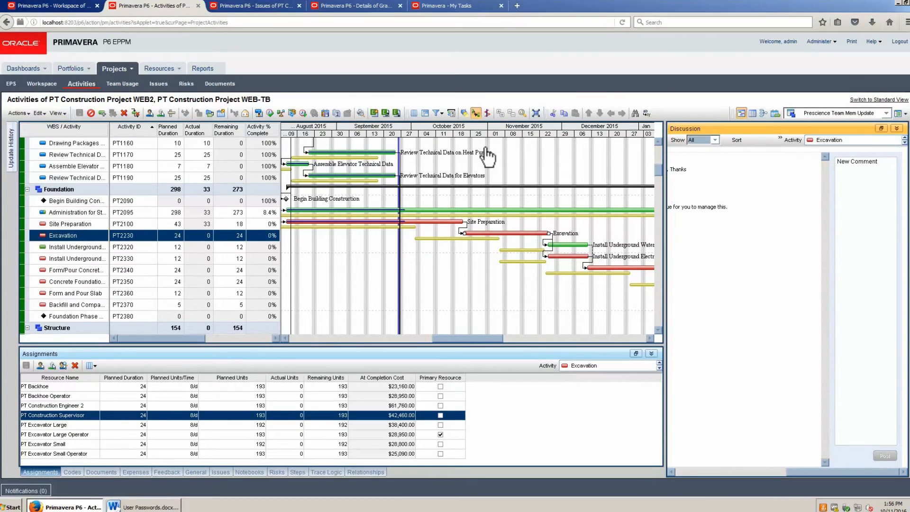
left_click(455, 5)
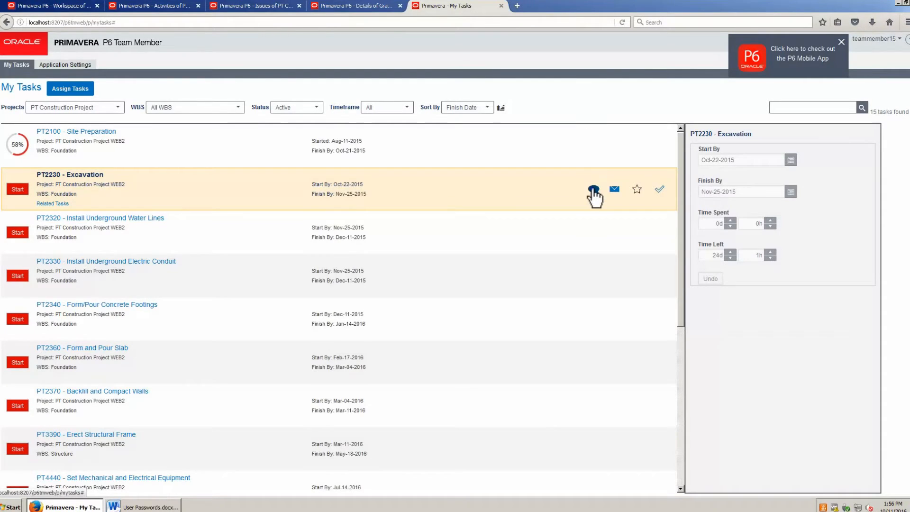
Step: Reply 'OK I will.' in PT2230 Excavation's discussion, then return to EPPM Activities
left_click(592, 188)
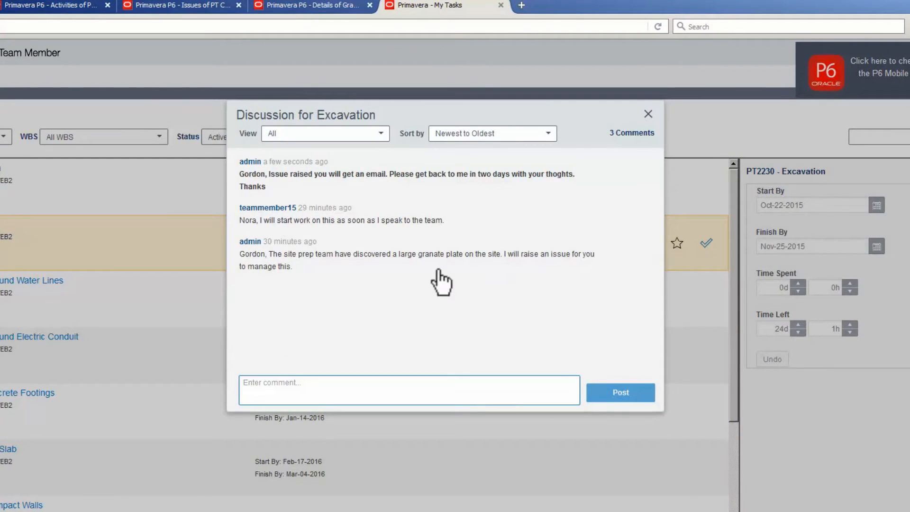
type("OK I will.")
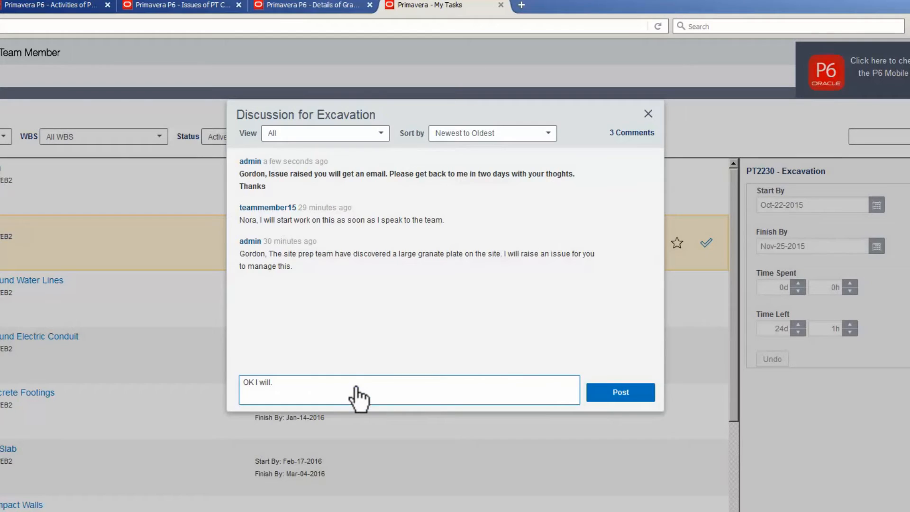
mouse_move(620, 392)
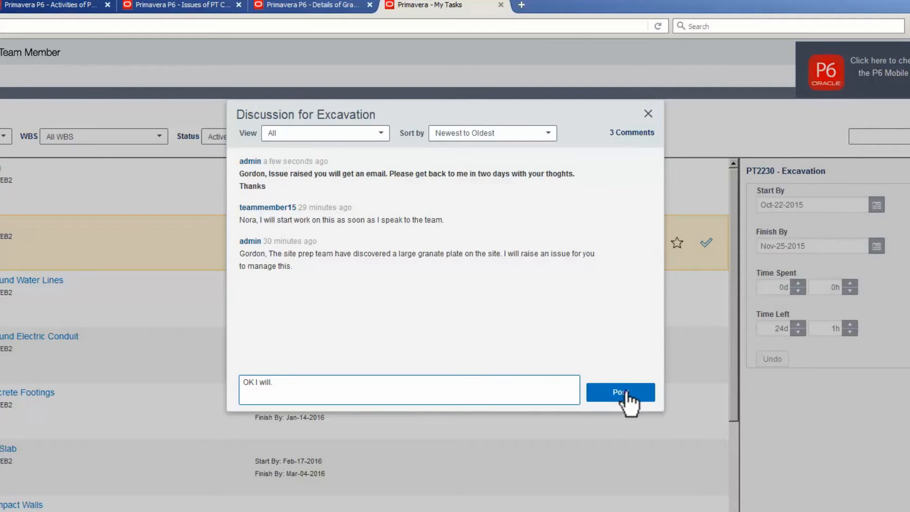
left_click(619, 392)
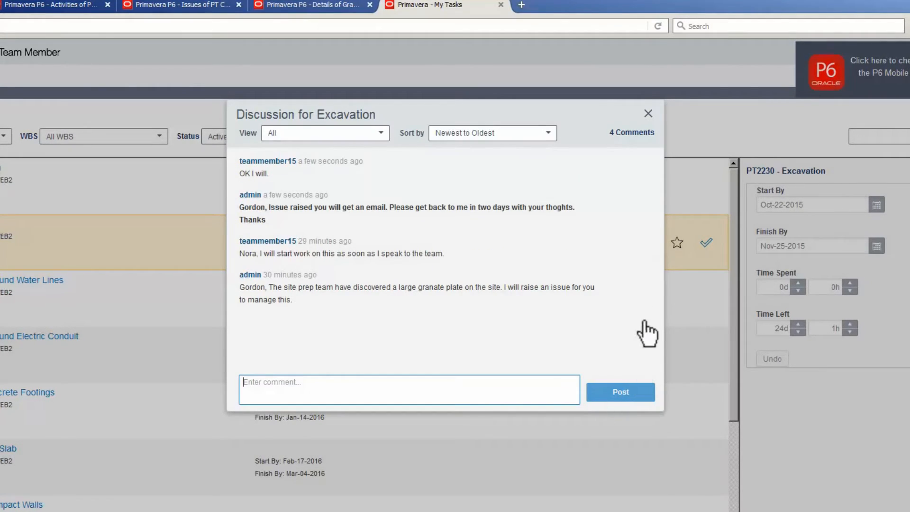
left_click(648, 113)
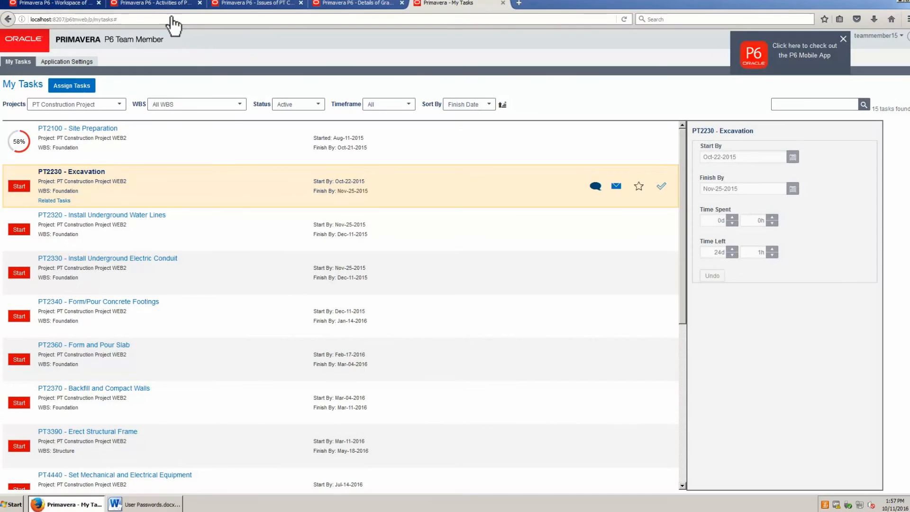
left_click(154, 4)
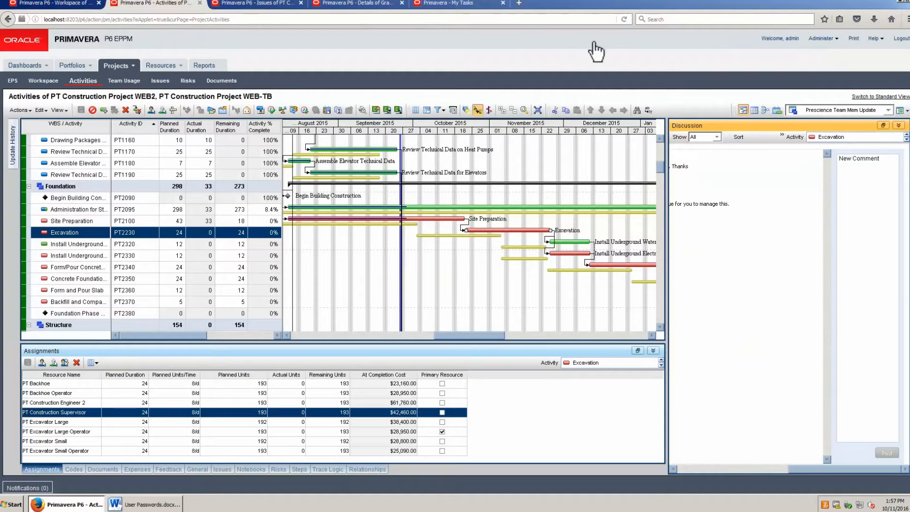